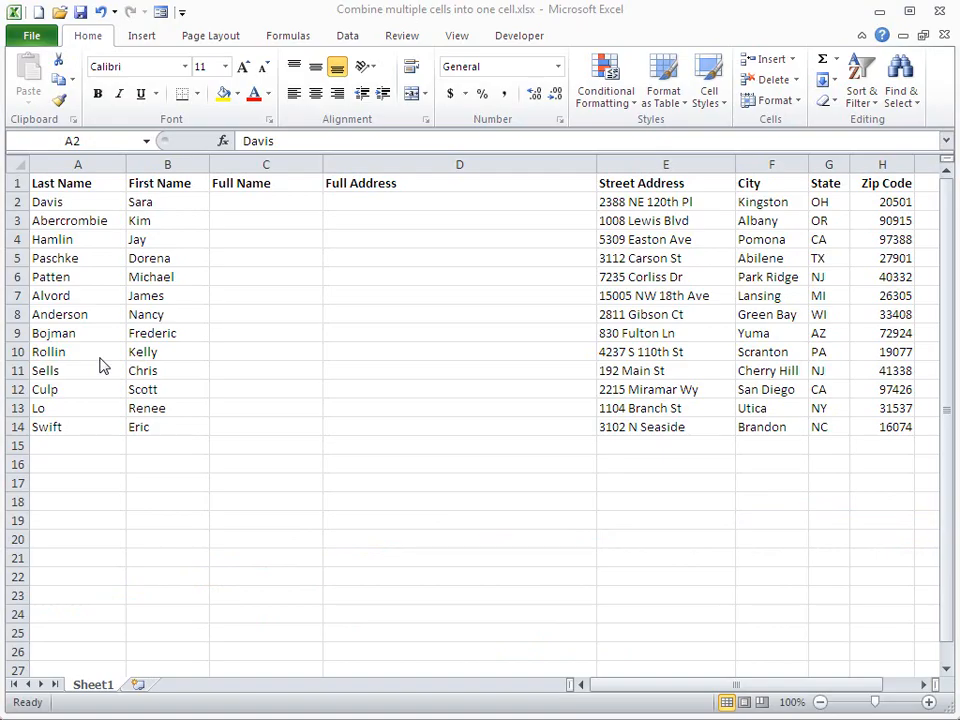
mouse_move(80, 222)
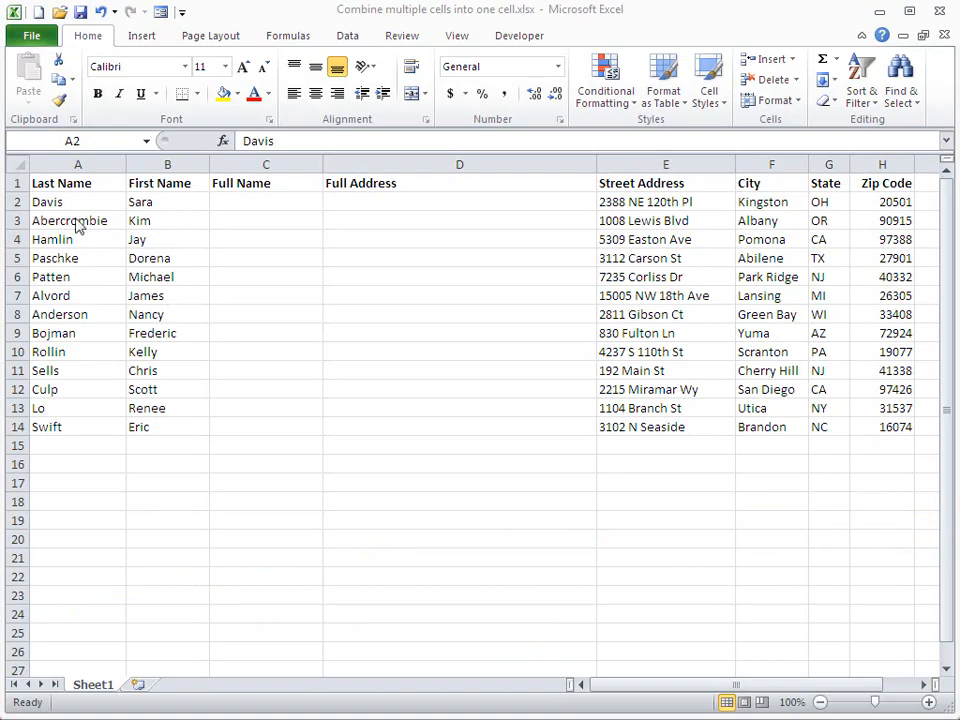
mouse_move(128, 426)
type("=B2&\" \"&A2")
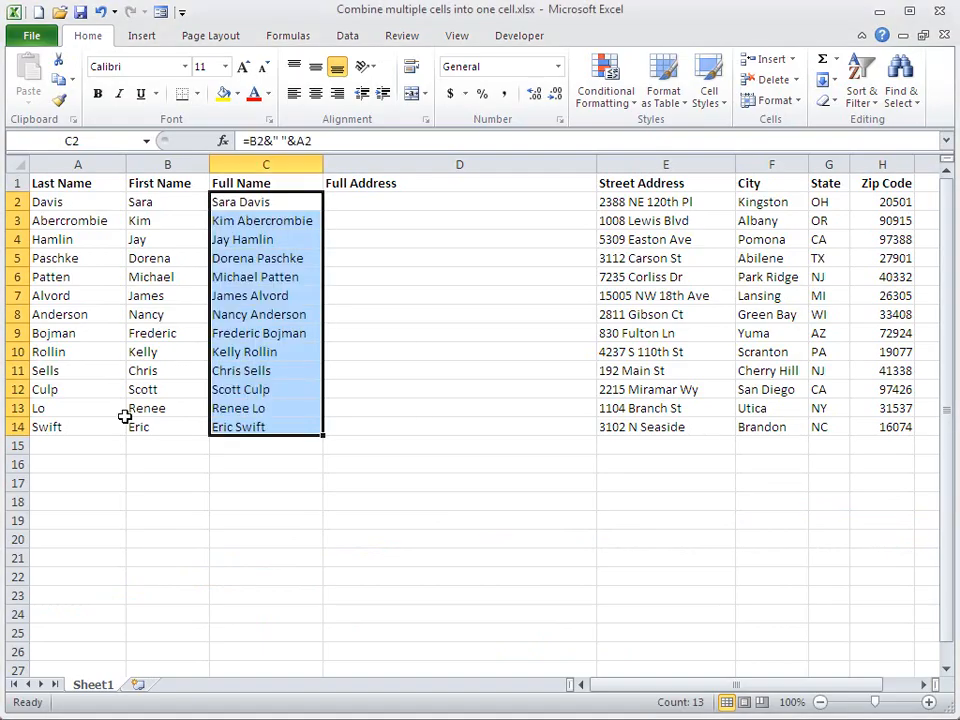
Step: Clear the example names and enter ="Sara"&"Davis" in C2, showing SaraDavis
key("Delete")
type("=B2")
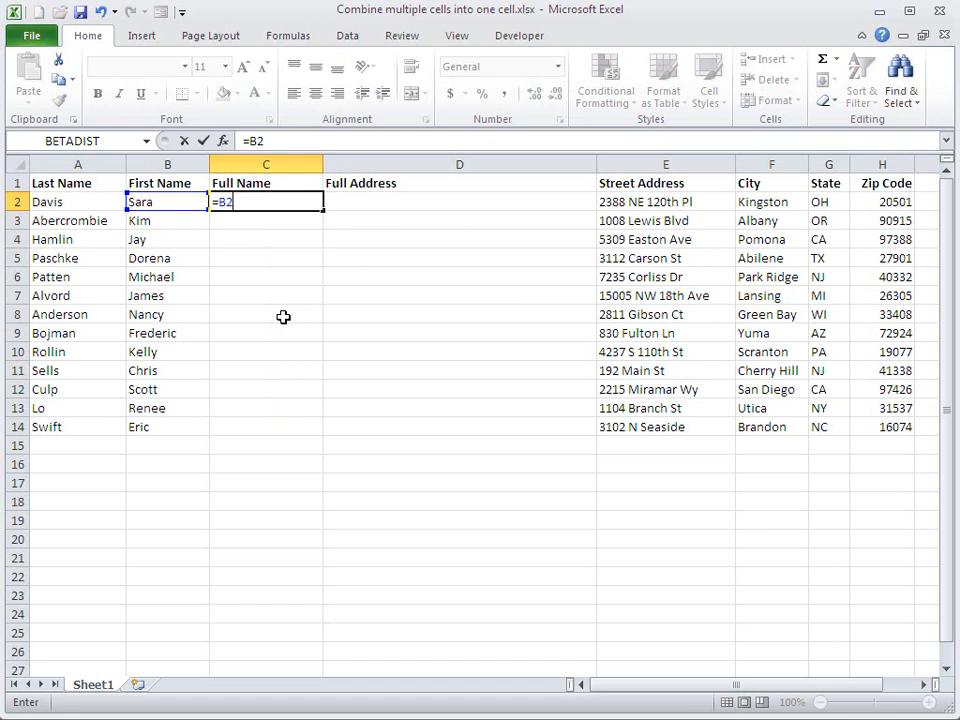
type("&")
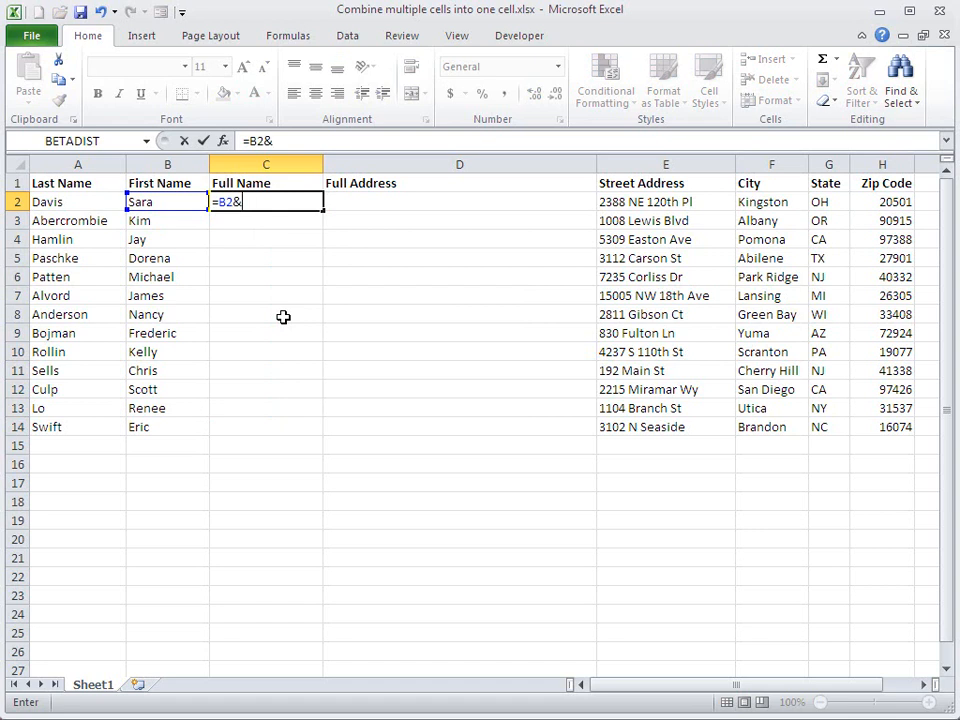
left_click(77, 201)
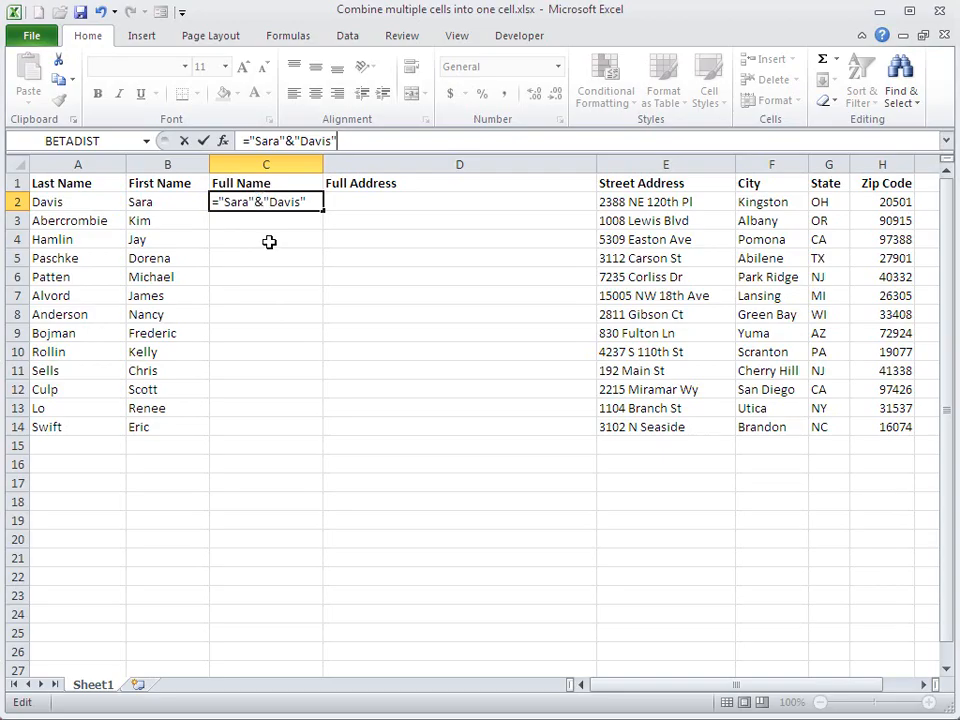
key("Return")
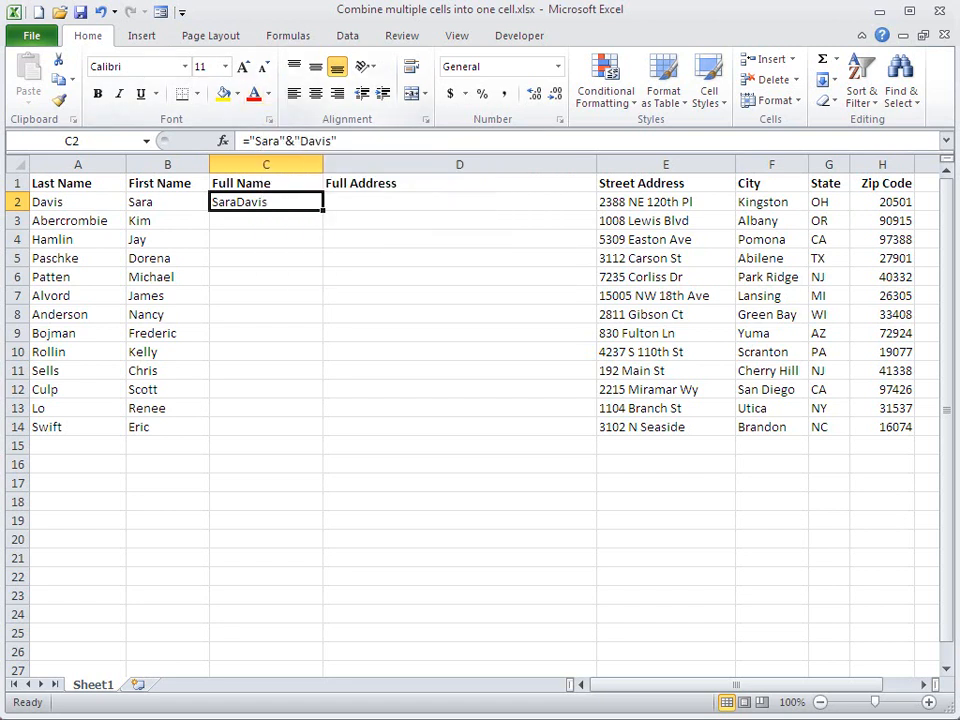
mouse_move(288, 140)
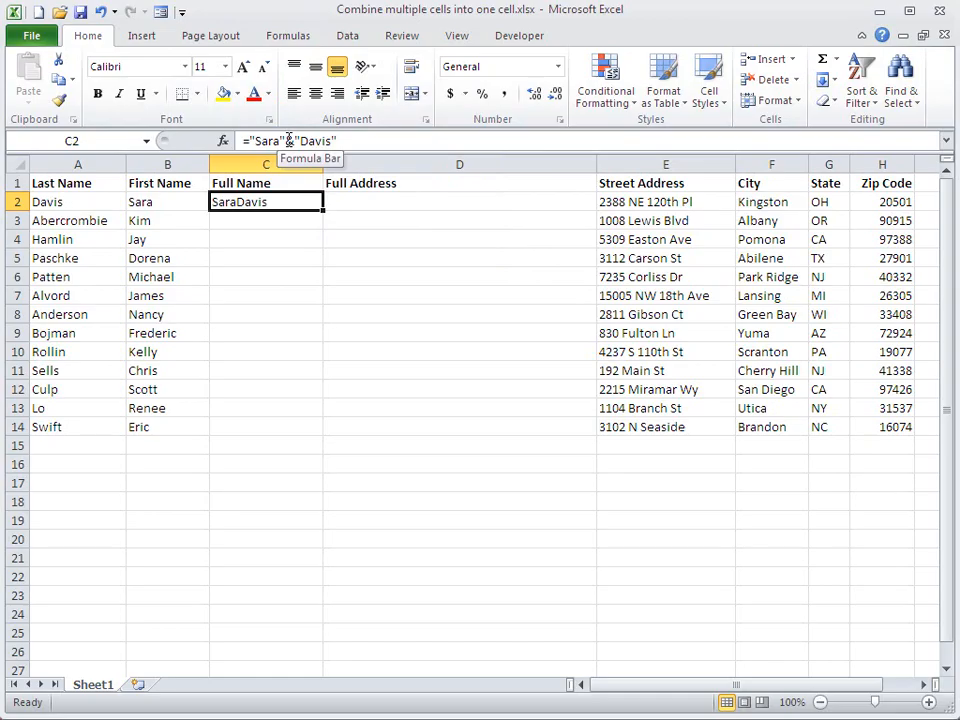
Step: Edit C2 to join the names around a quoted space, giving 'Sara Davis'
double_click(265, 201)
type(" \"")
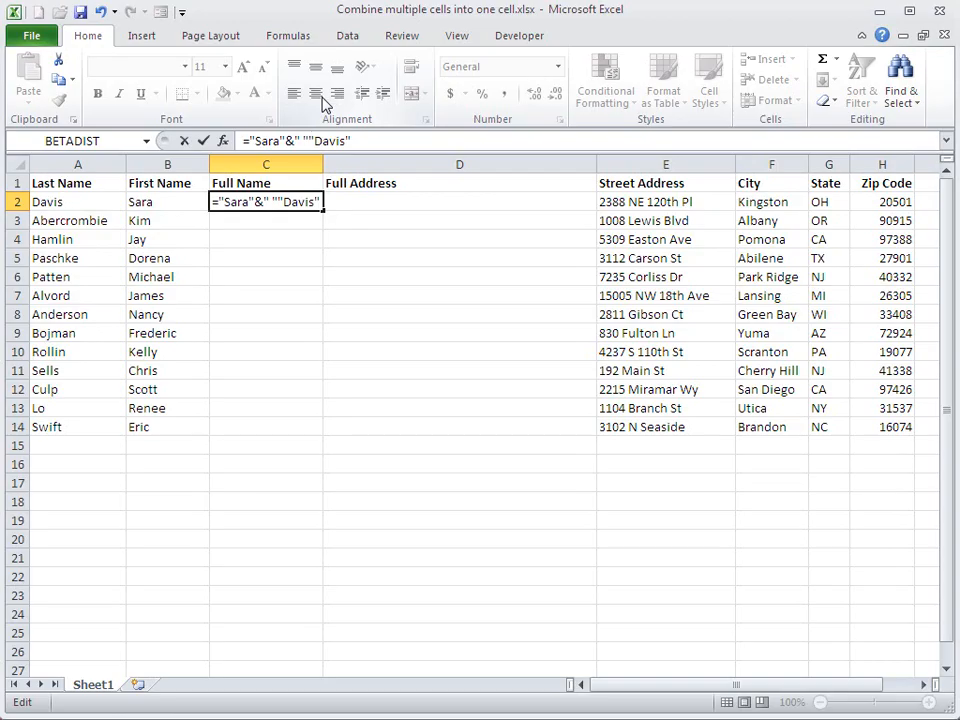
type("&")
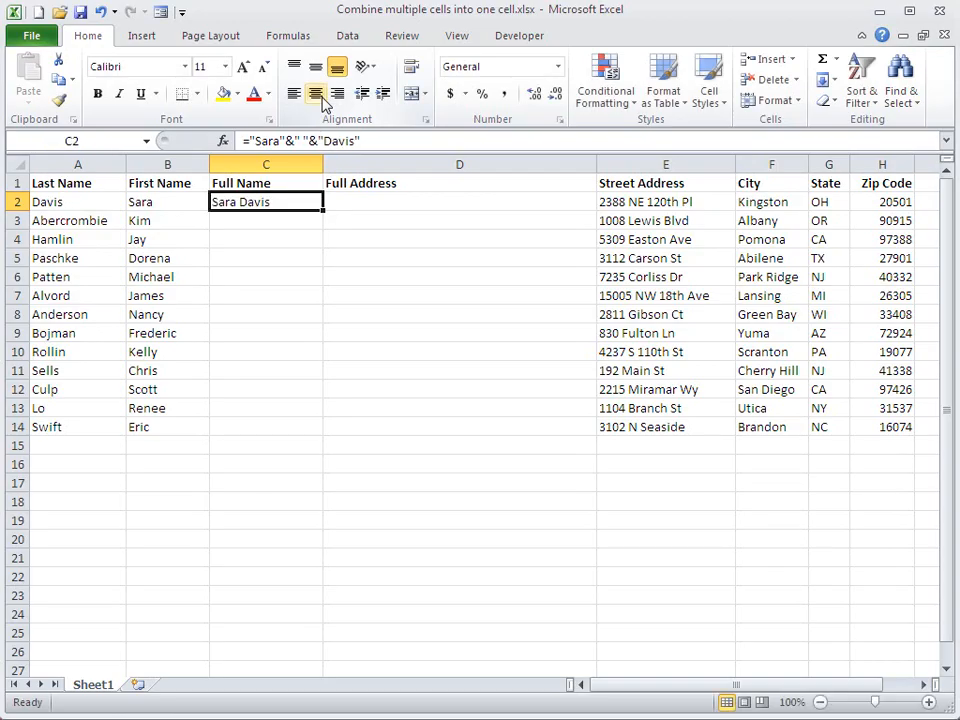
left_click(459, 201)
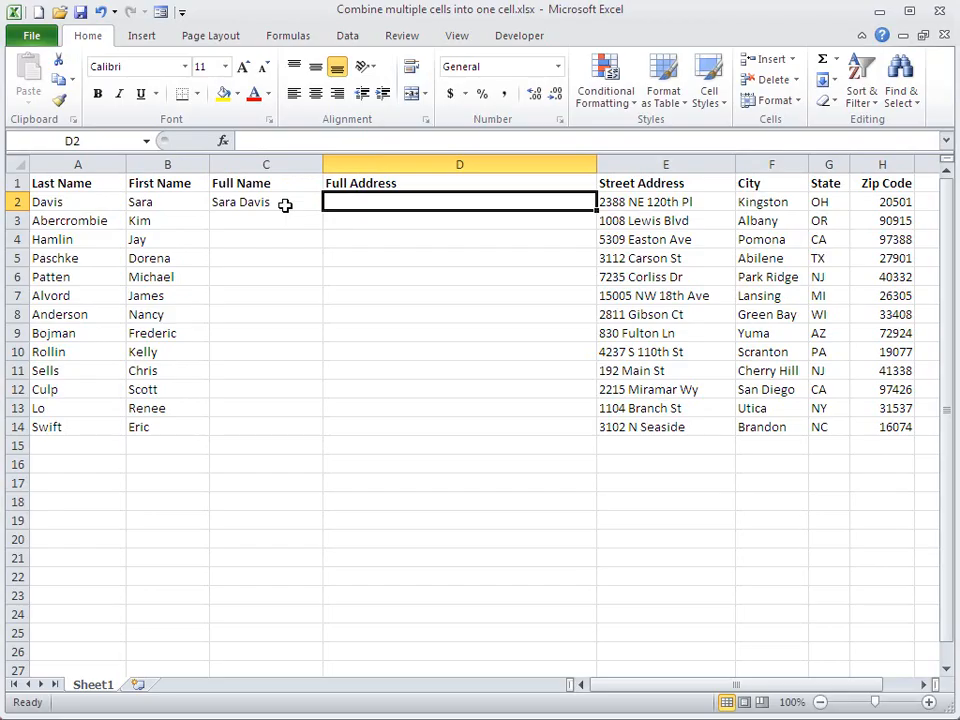
mouse_move(318, 228)
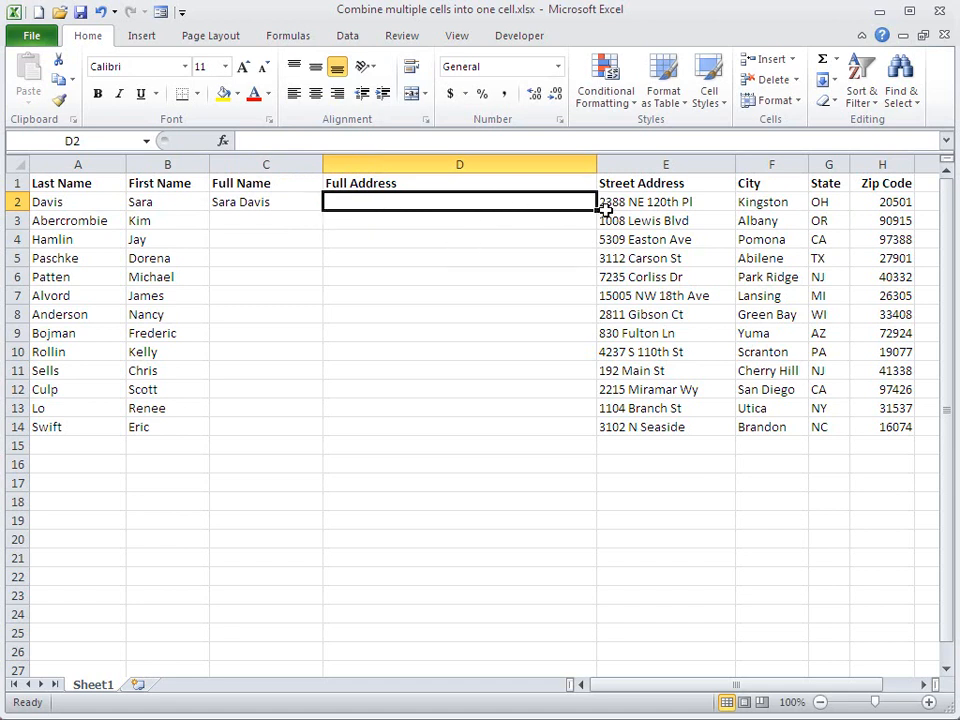
mouse_move(818, 210)
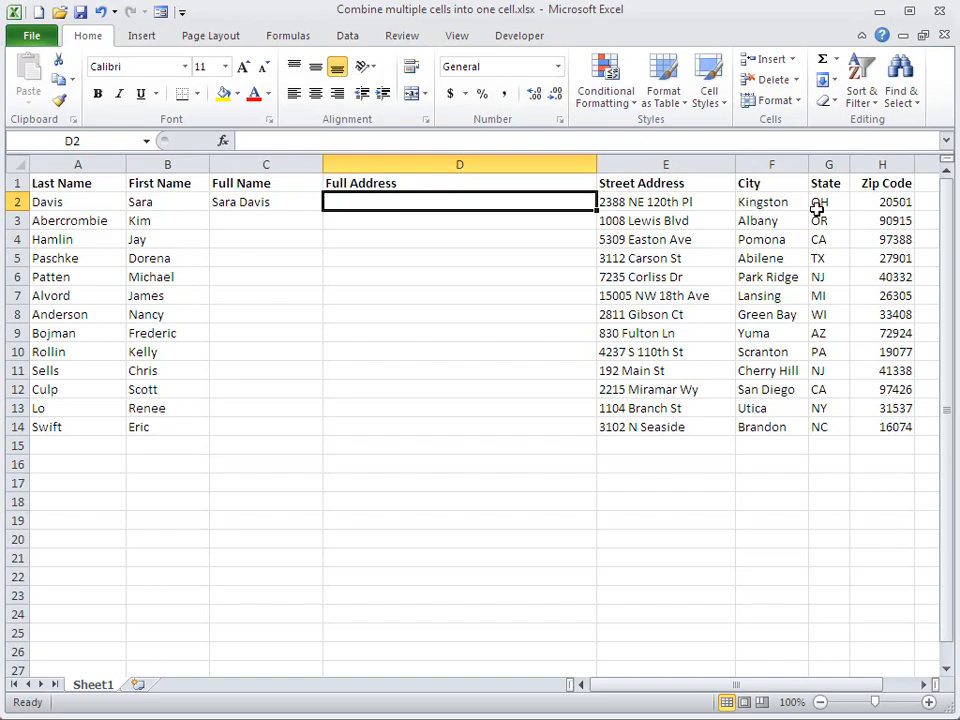
mouse_move(855, 210)
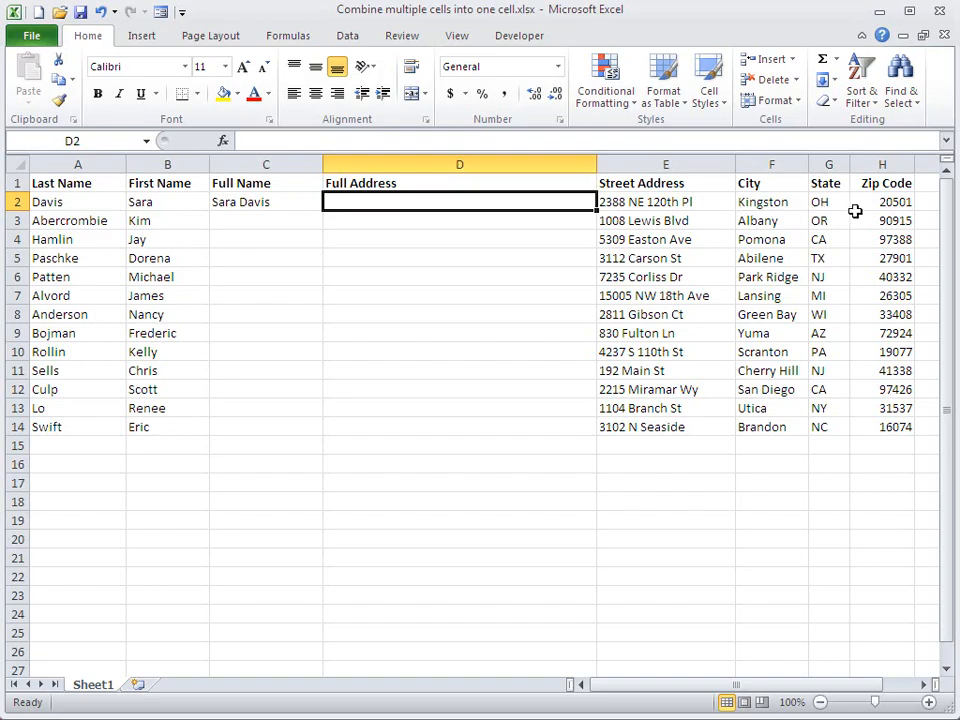
mouse_move(822, 225)
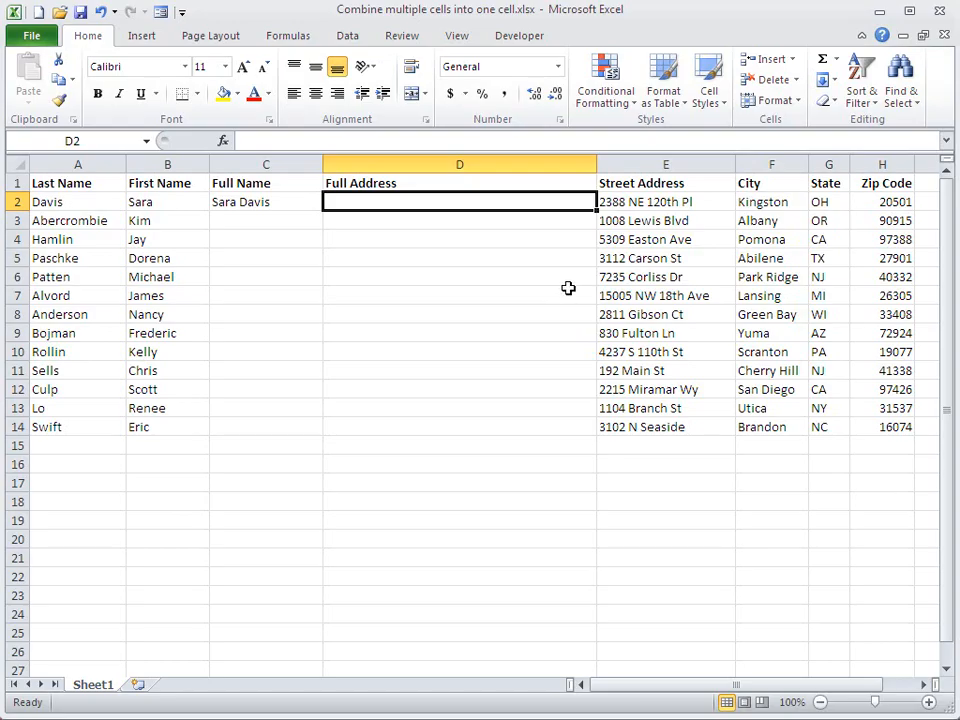
Step: Start a CONCATENATE formula in D2 with street address E2 as its first argument
type("=co")
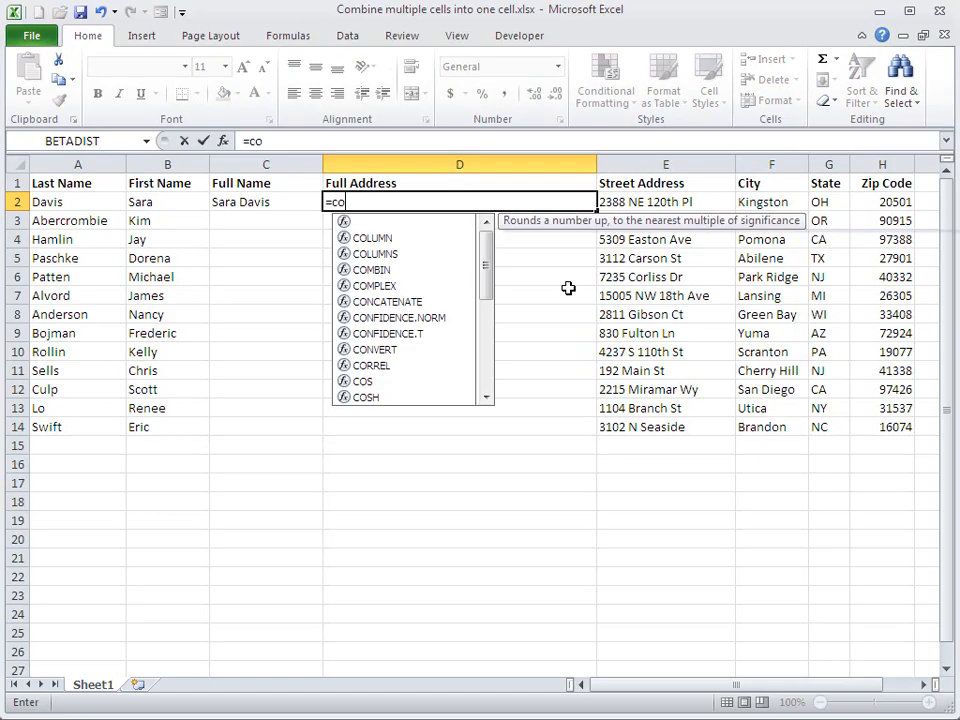
type("nca")
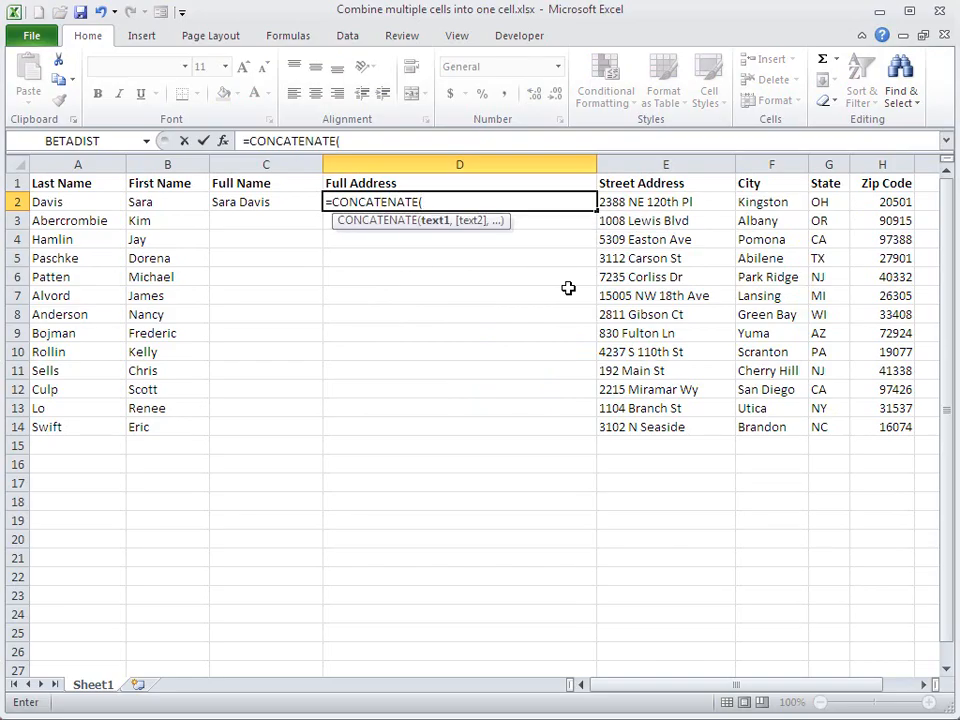
mouse_move(622, 214)
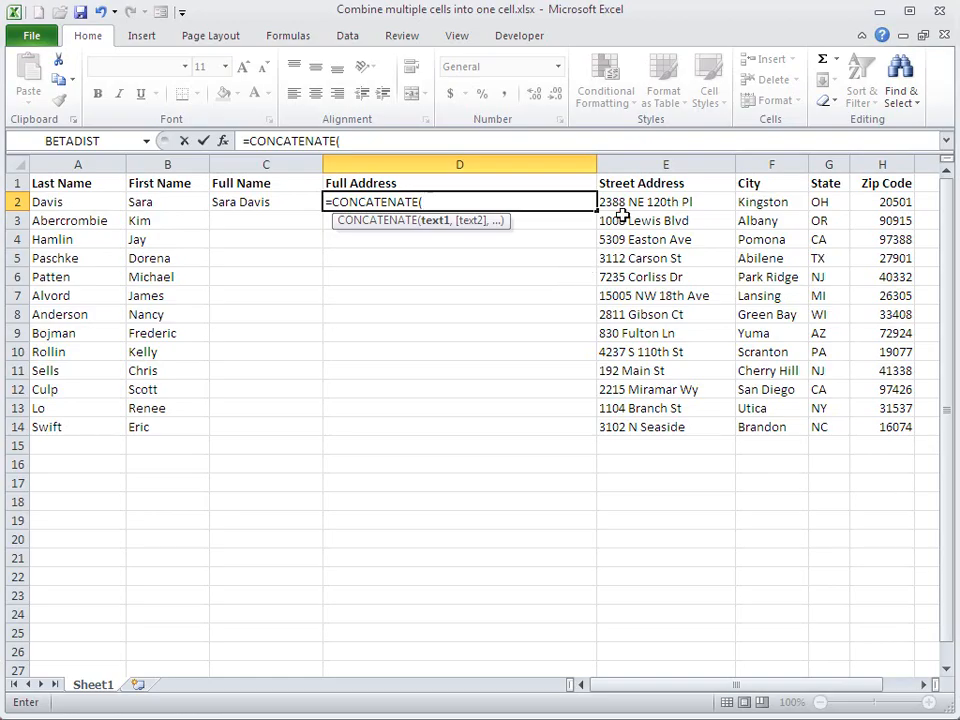
left_click(665, 201)
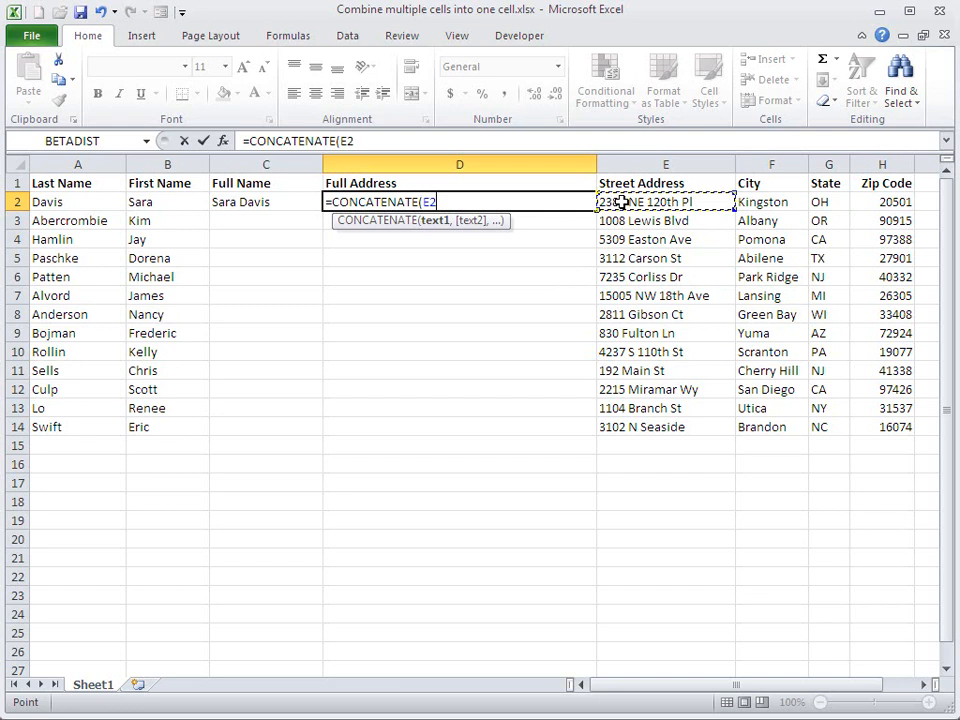
type(",")
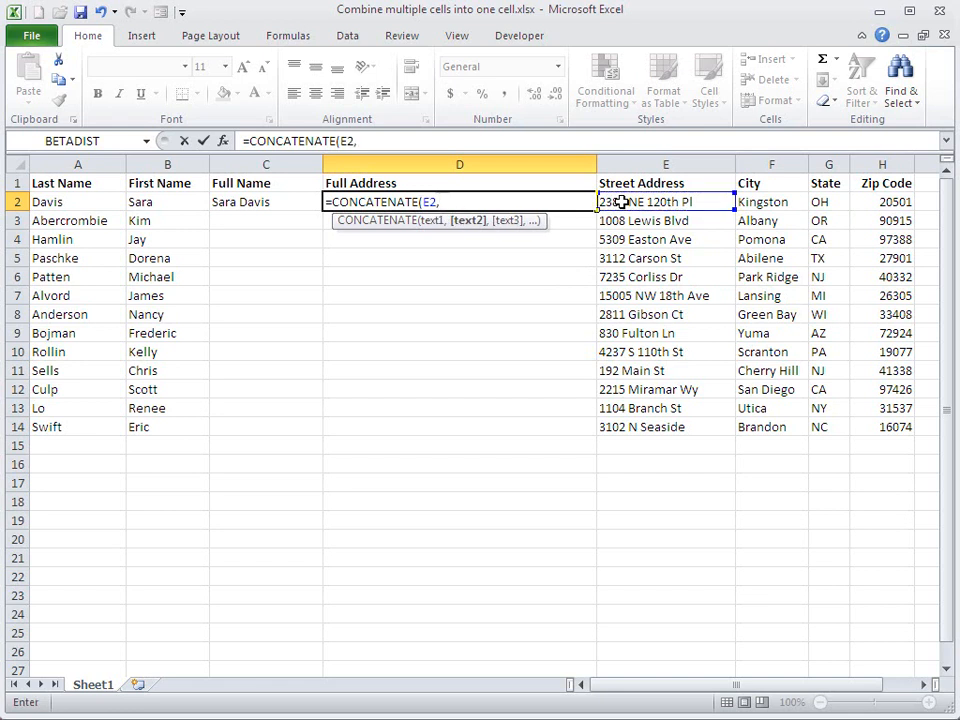
type("\"")
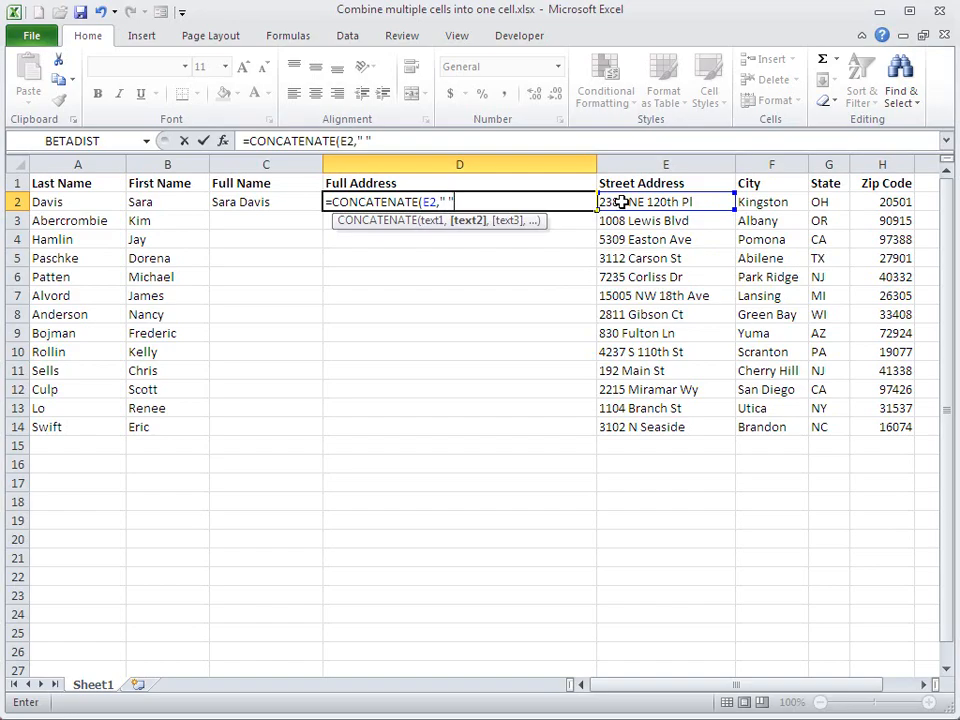
type(",")
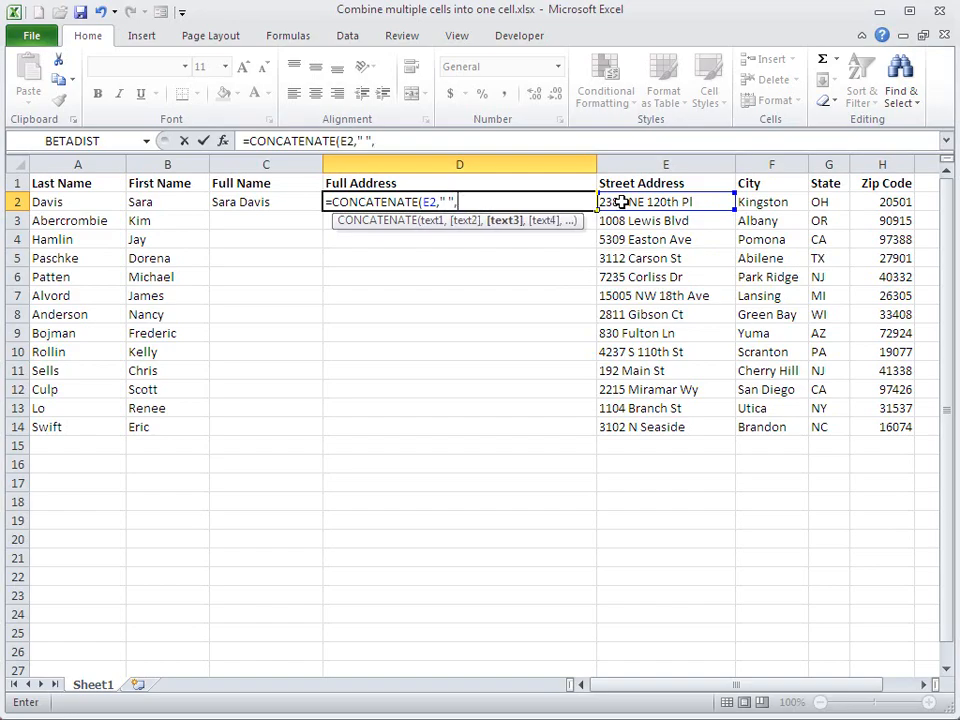
type("F2,")
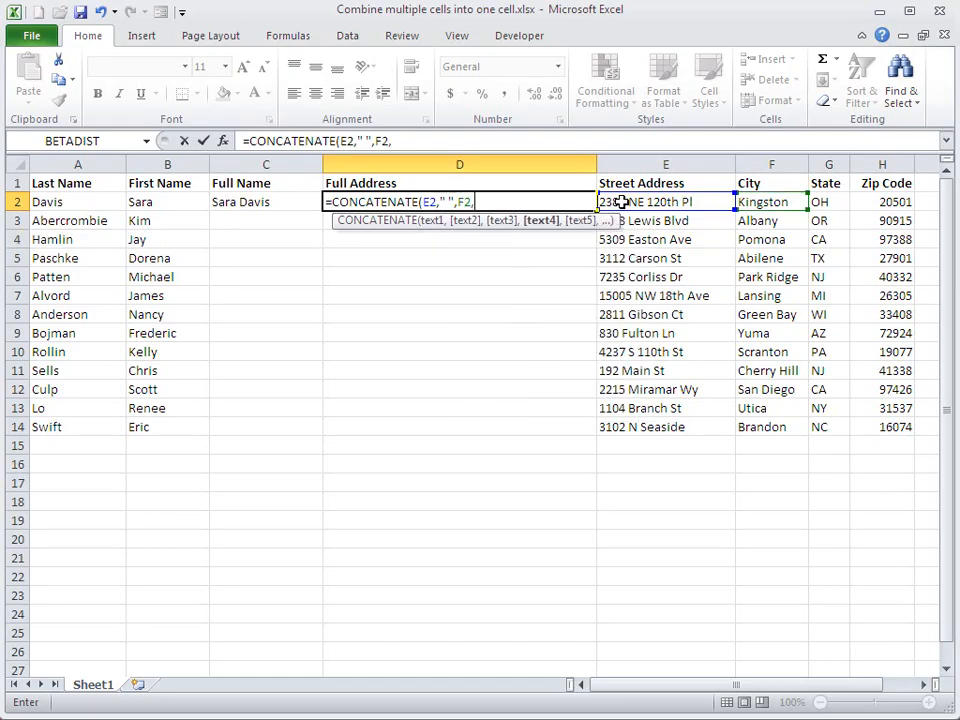
type("\" \"")
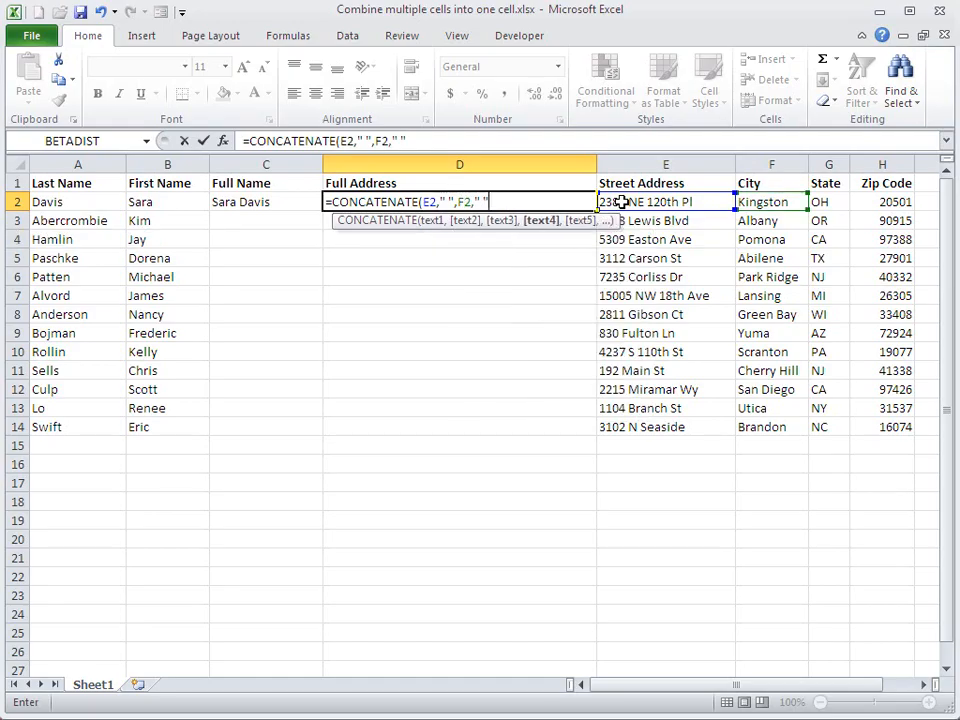
type(",")
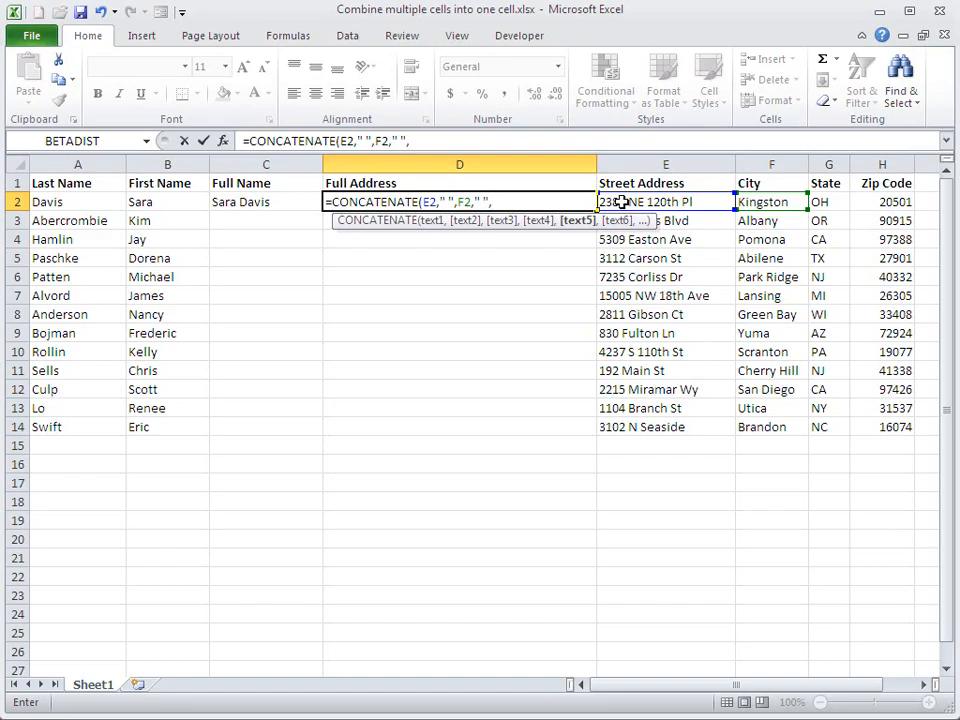
type("G2,")
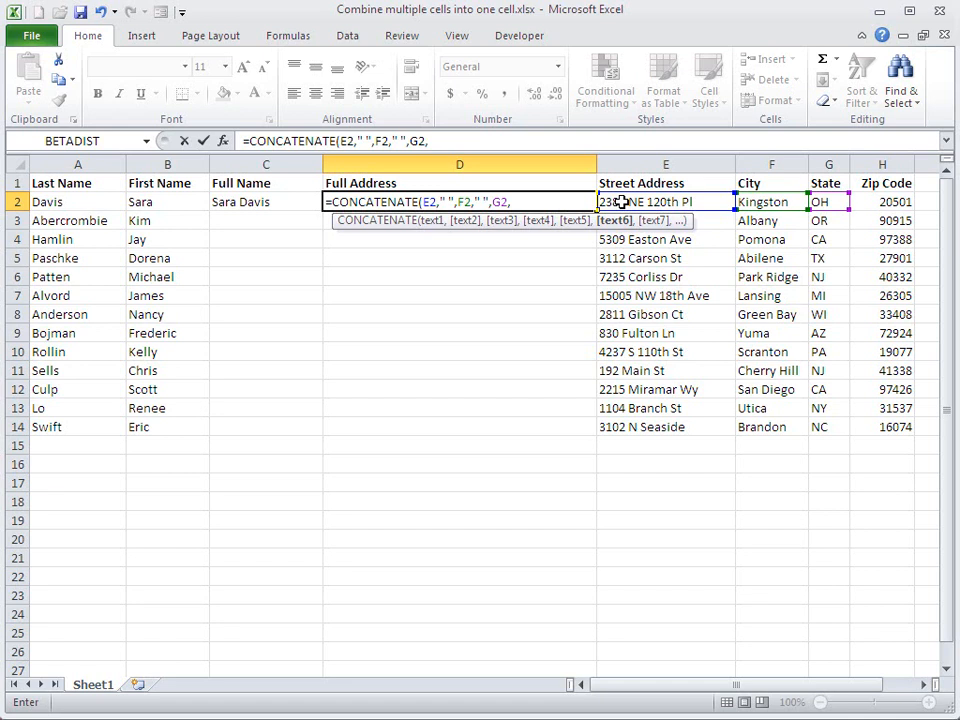
type("\",")
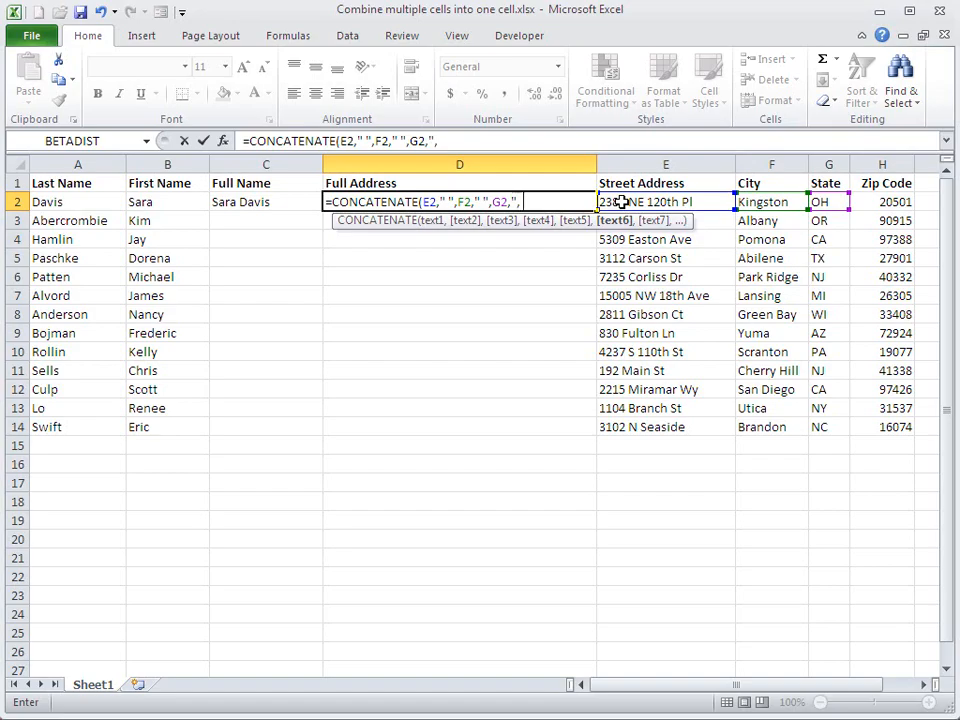
type("\" \"")
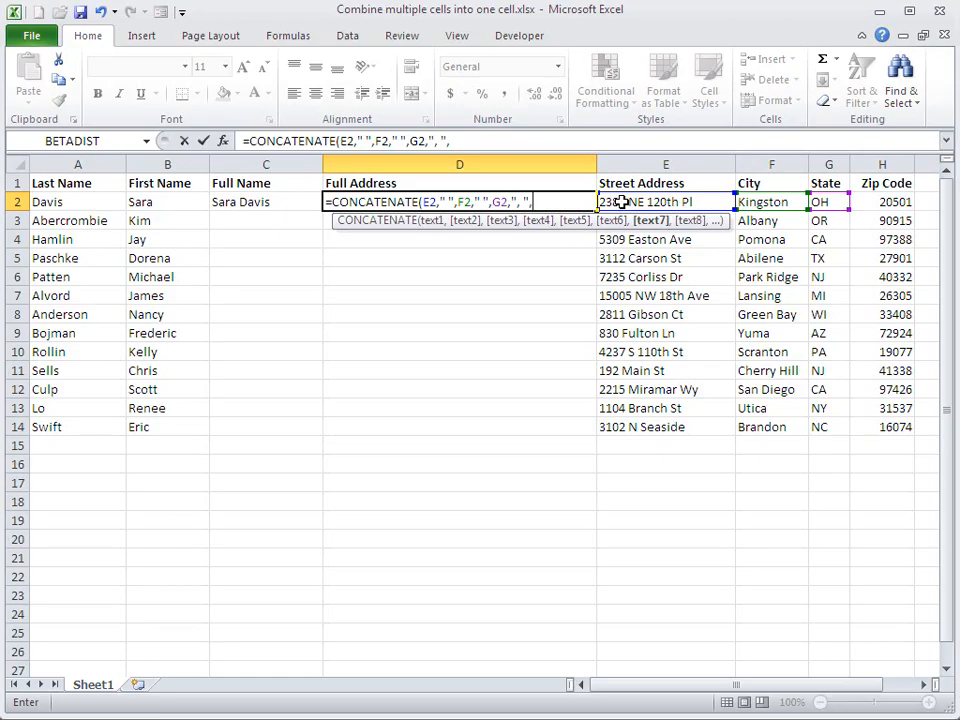
type("H2")
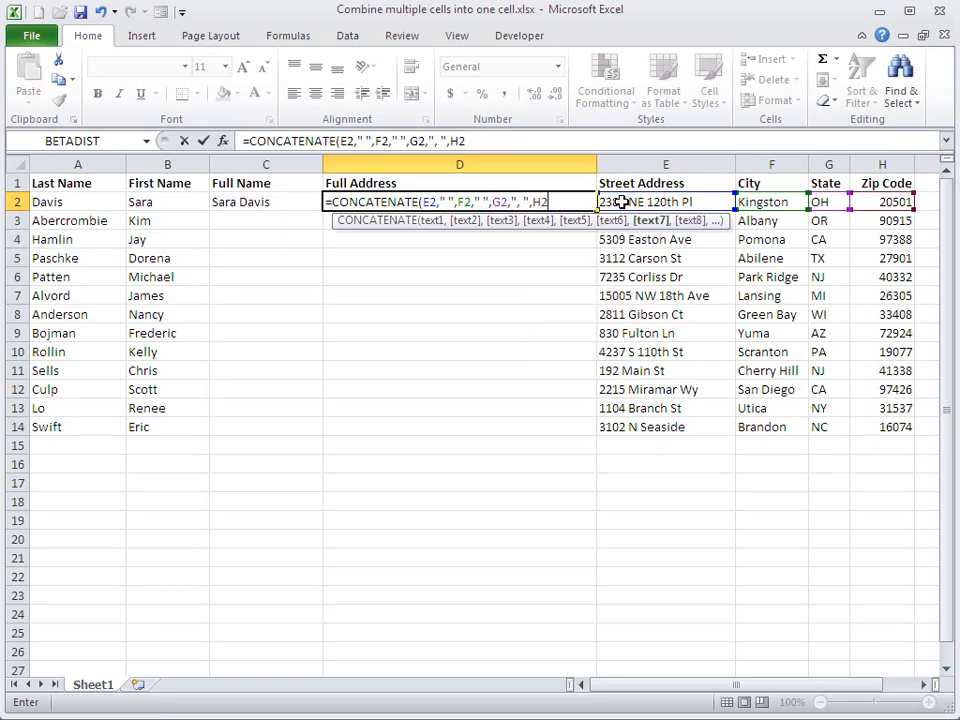
key("Return")
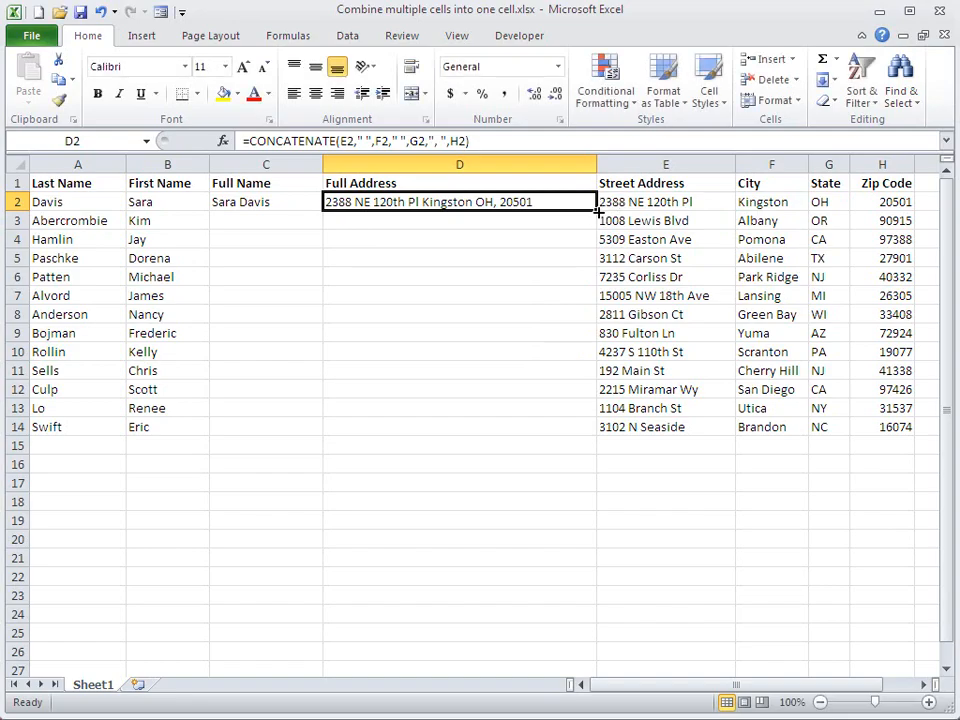
Step: Fill the address formula down D2:D14 and the name formula down C2:C14
left_click_drag(596, 210, 607, 435)
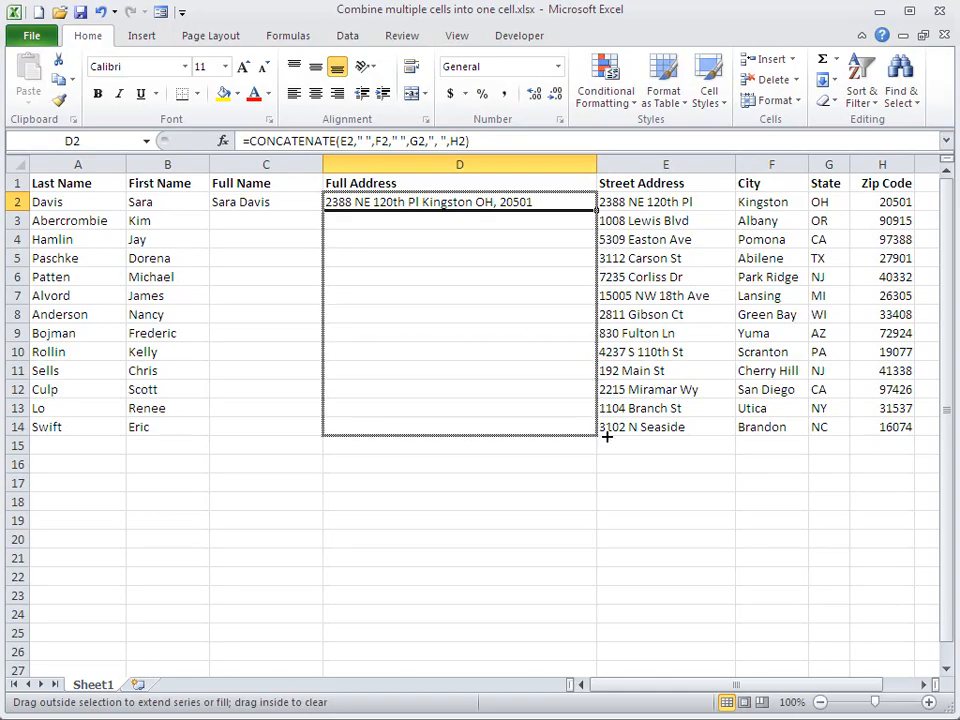
left_click_drag(607, 209, 607, 434)
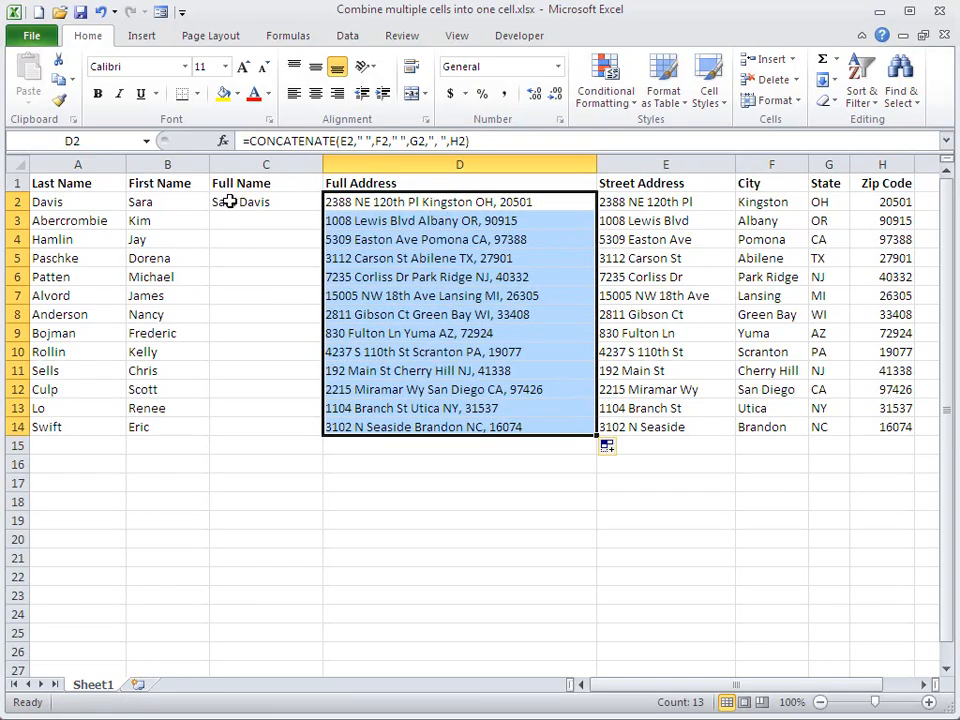
left_click(266, 201)
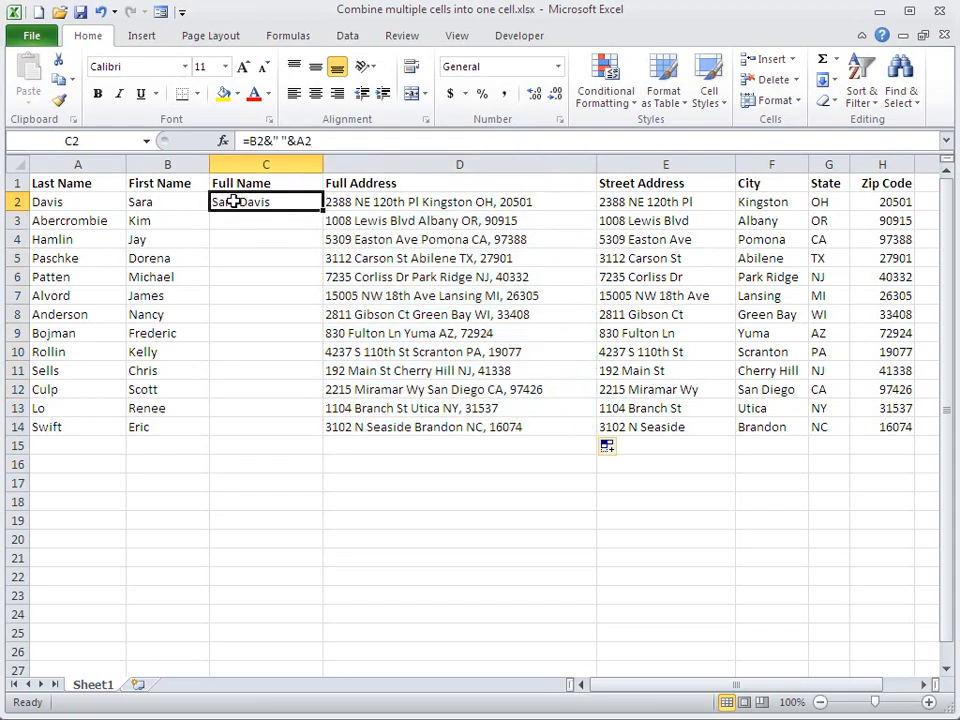
key("Return")
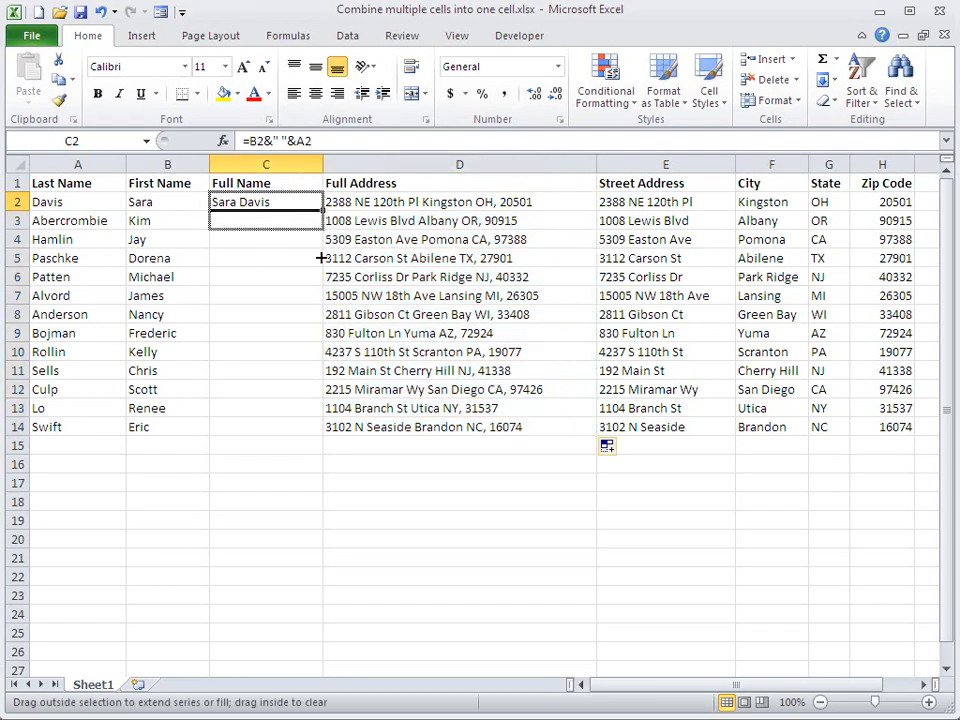
left_click_drag(265, 201, 265, 426)
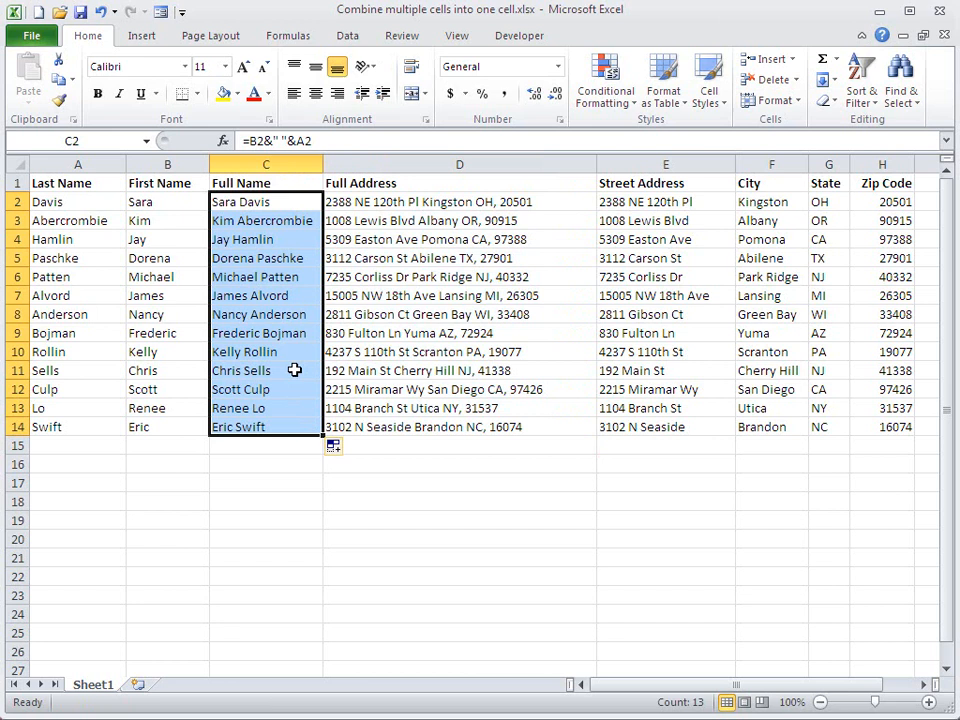
mouse_move(265, 215)
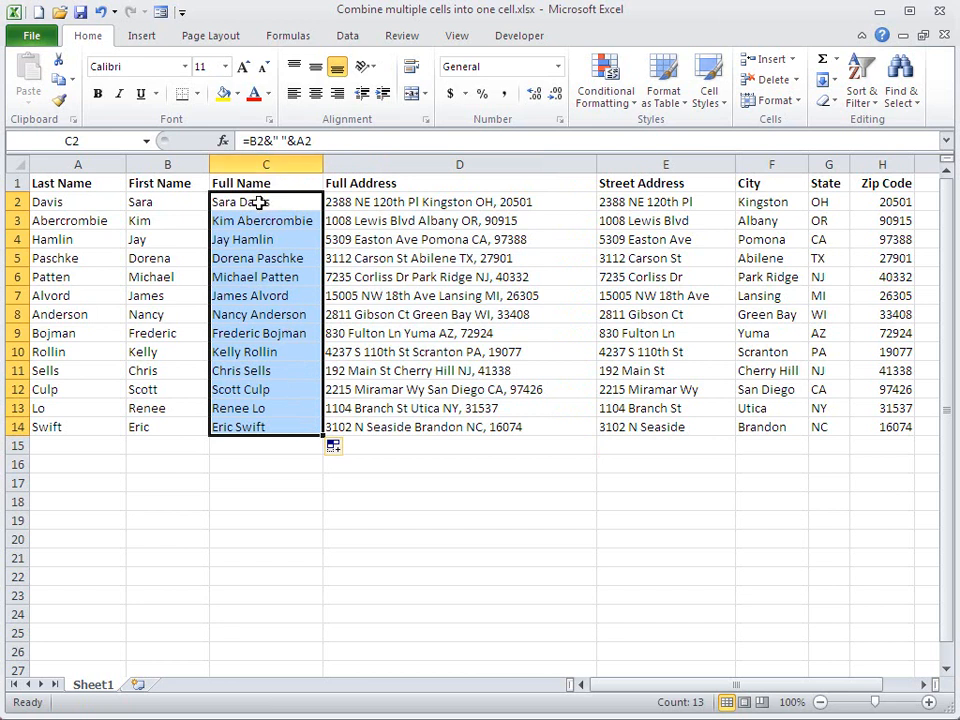
left_click(265, 258)
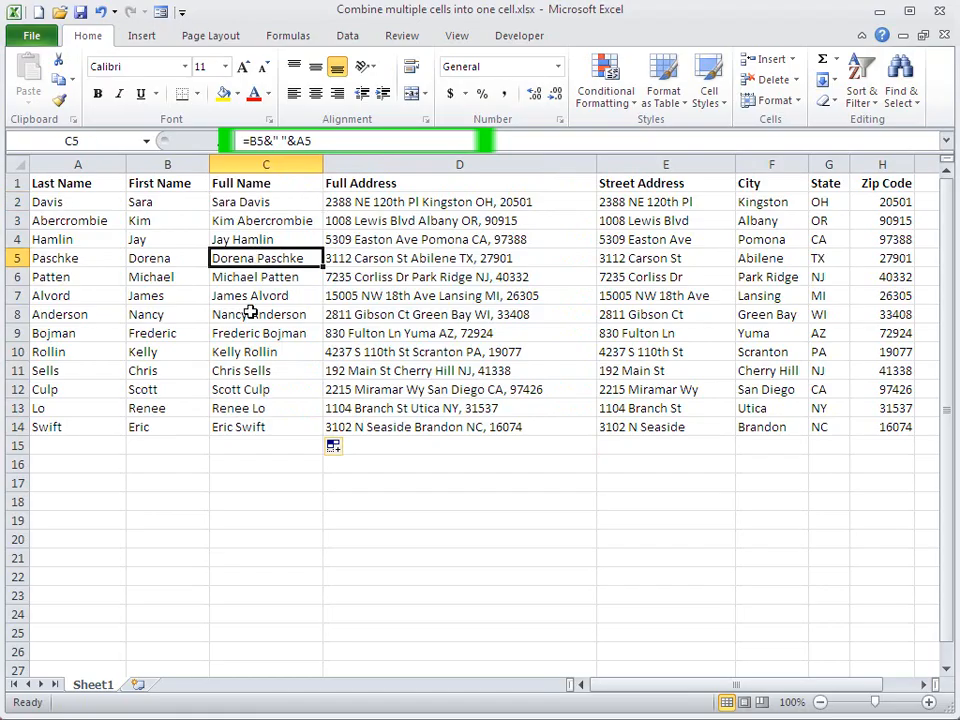
left_click(266, 389)
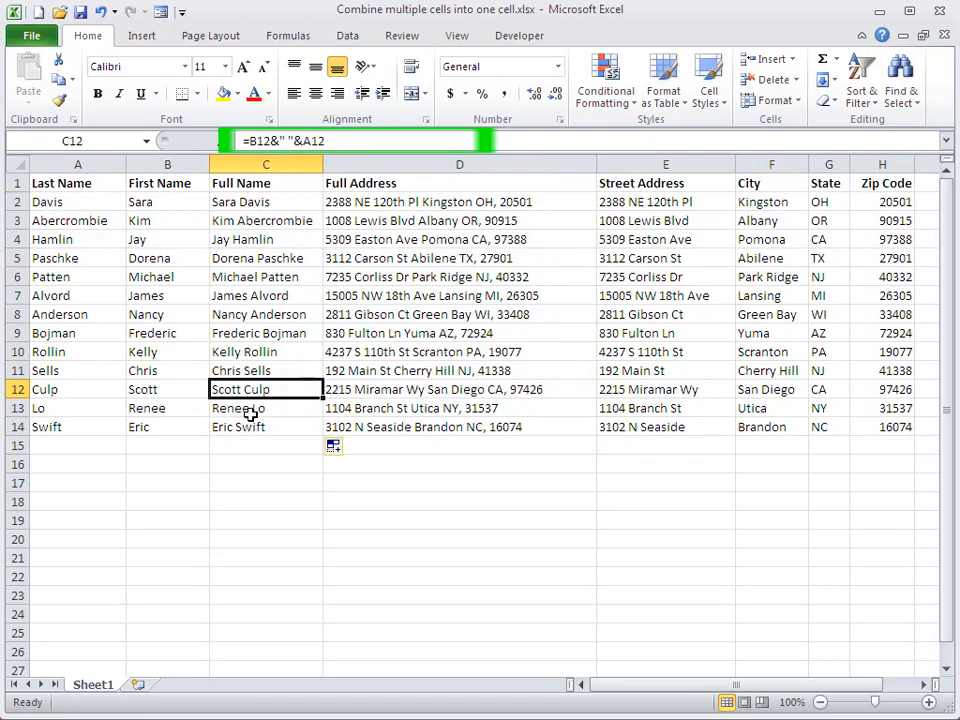
left_click(265, 277)
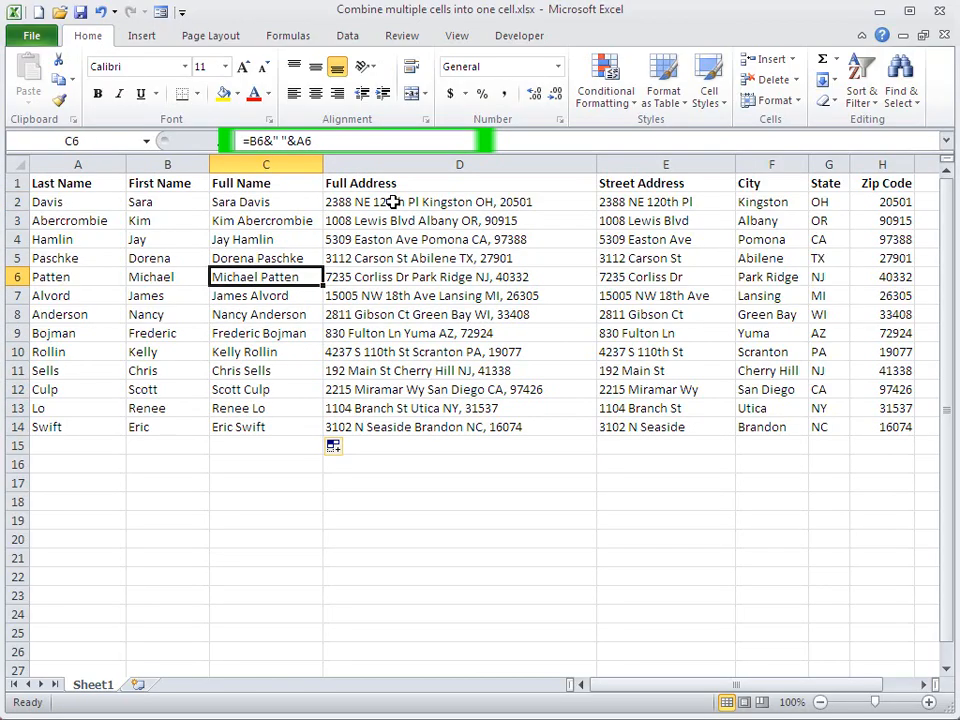
left_click(459, 389)
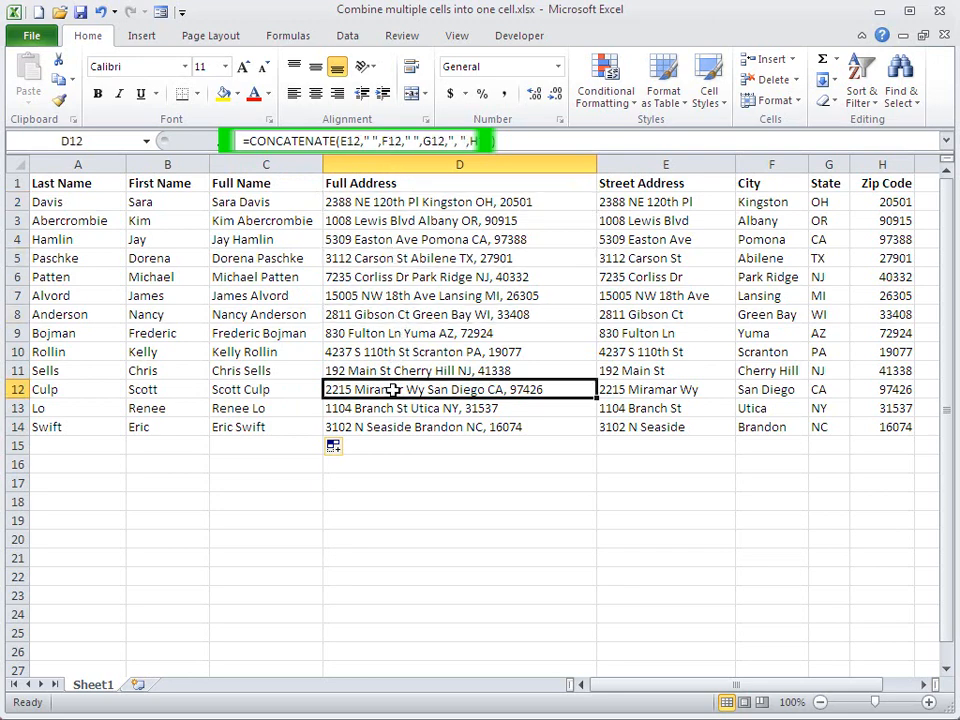
left_click(459, 426)
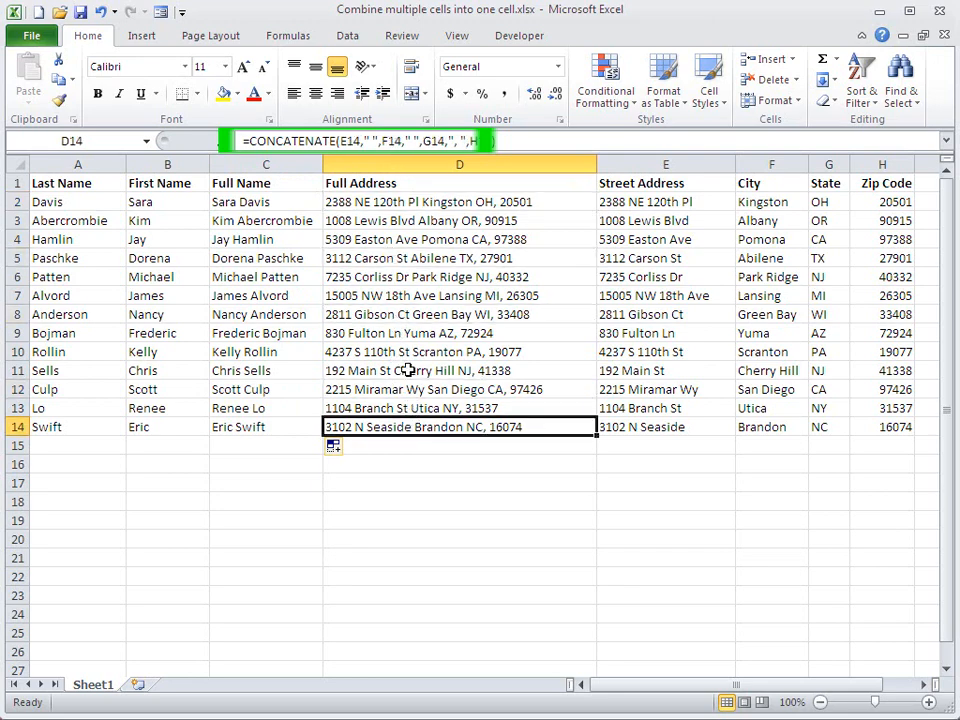
mouse_move(408, 357)
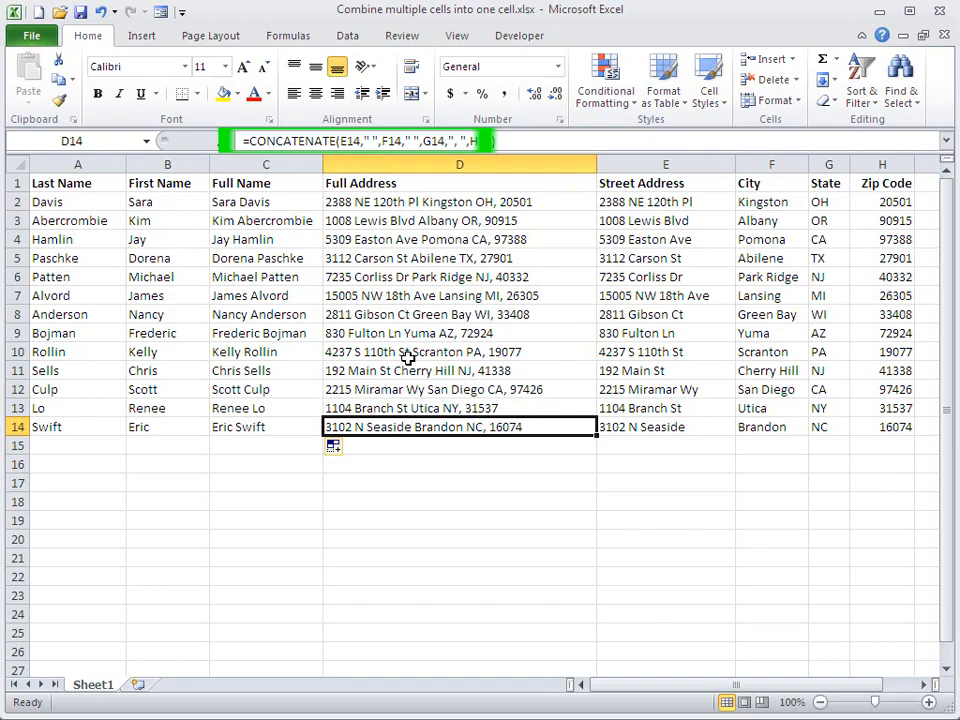
mouse_move(418, 202)
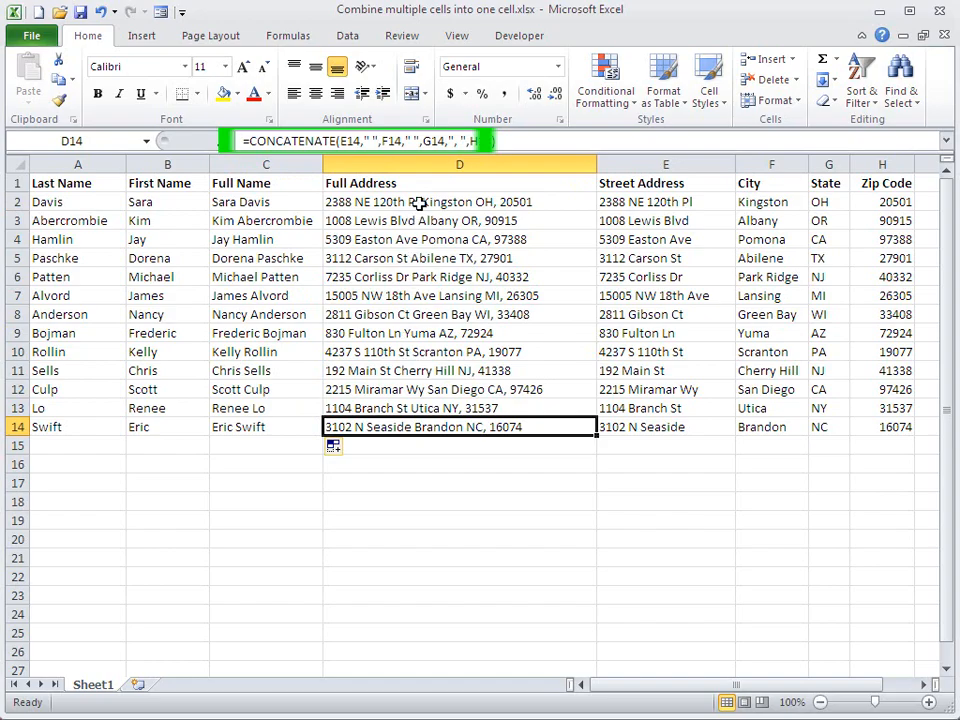
mouse_move(265, 201)
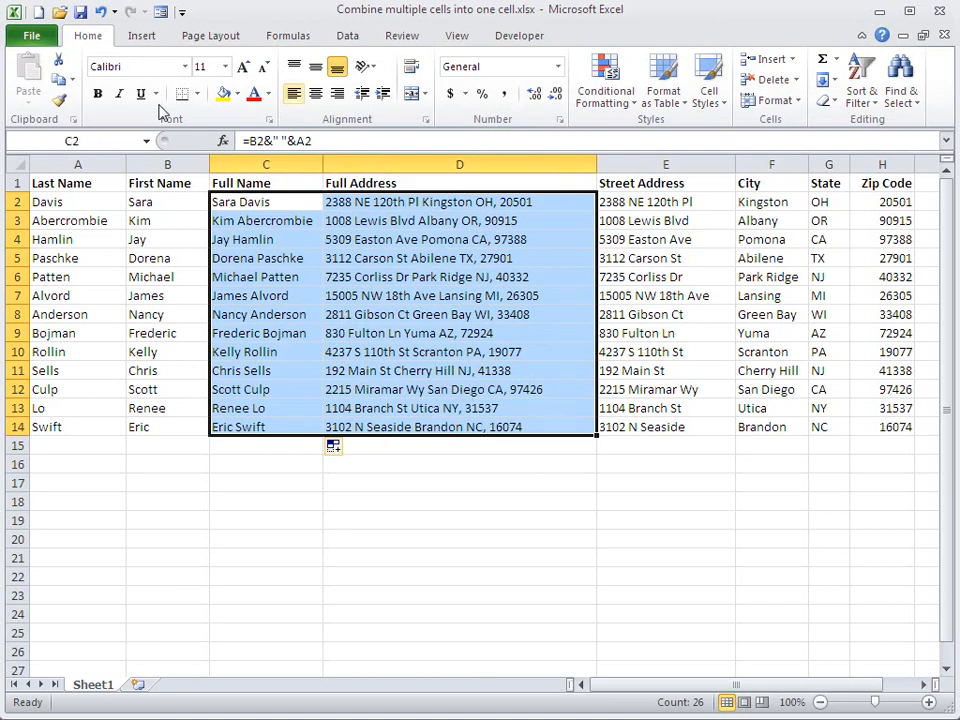
mouse_move(62, 80)
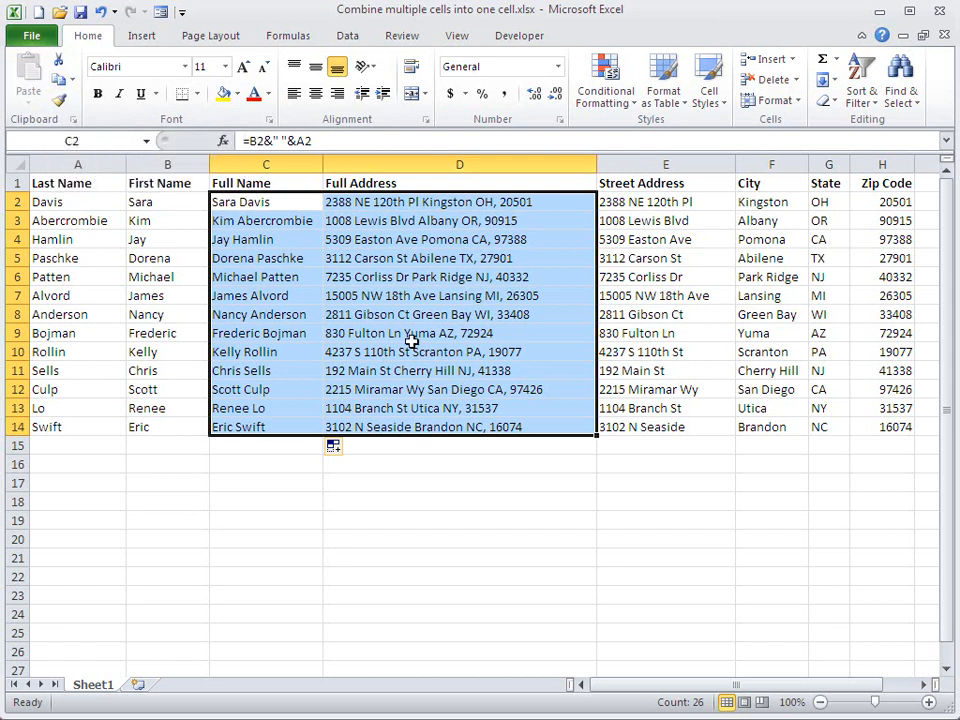
Step: Copy the combined Full Name and Full Address cells C2:D14
key("ctrl+c")
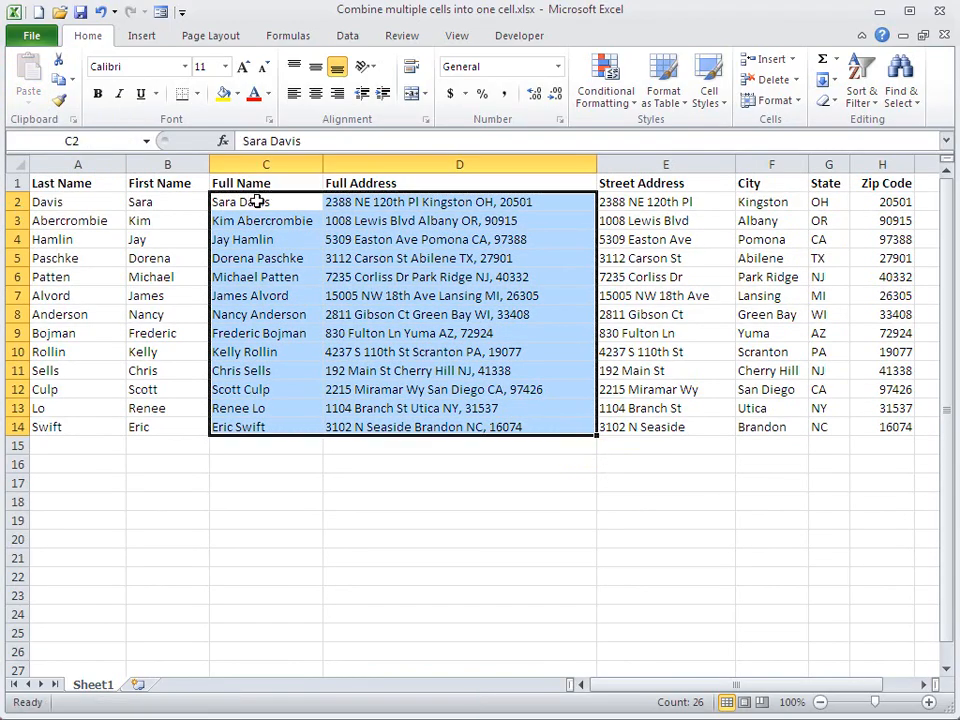
left_click(265, 258)
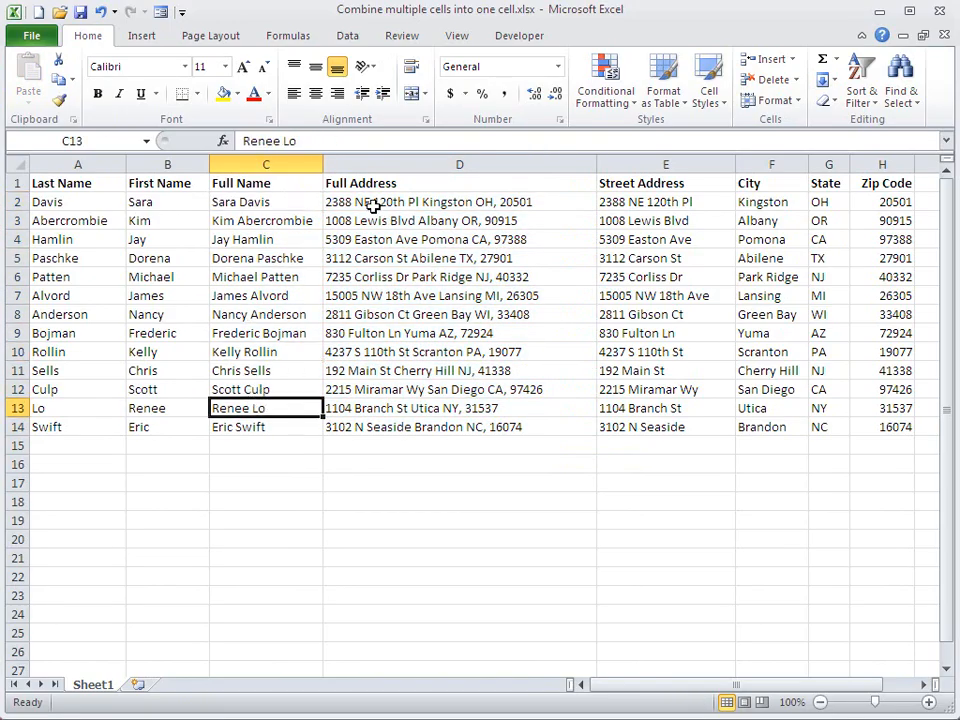
left_click(266, 333)
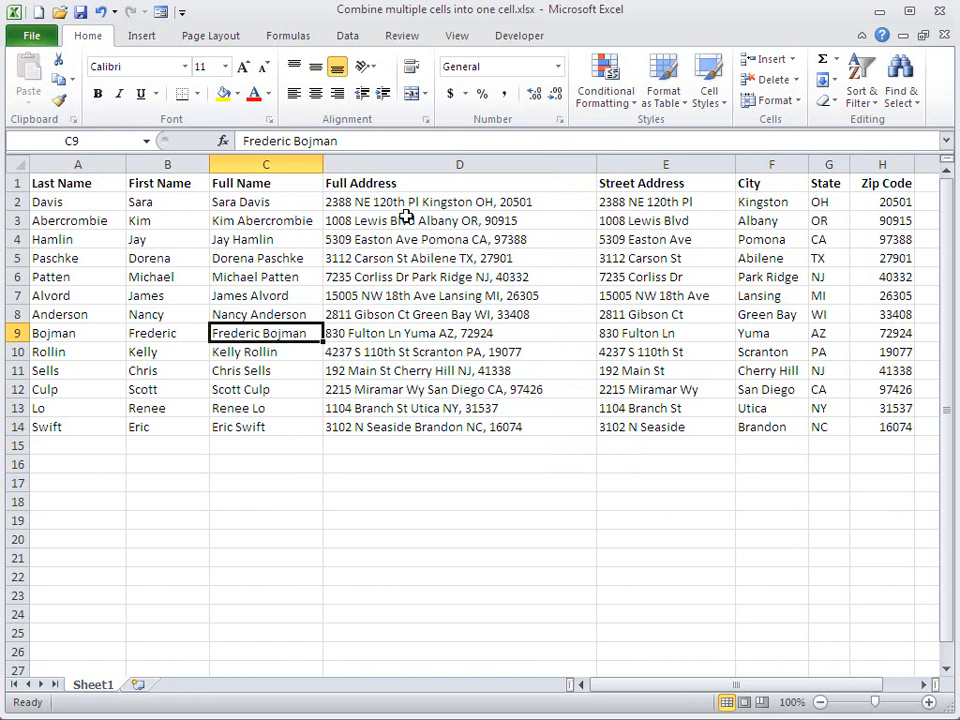
left_click(459, 333)
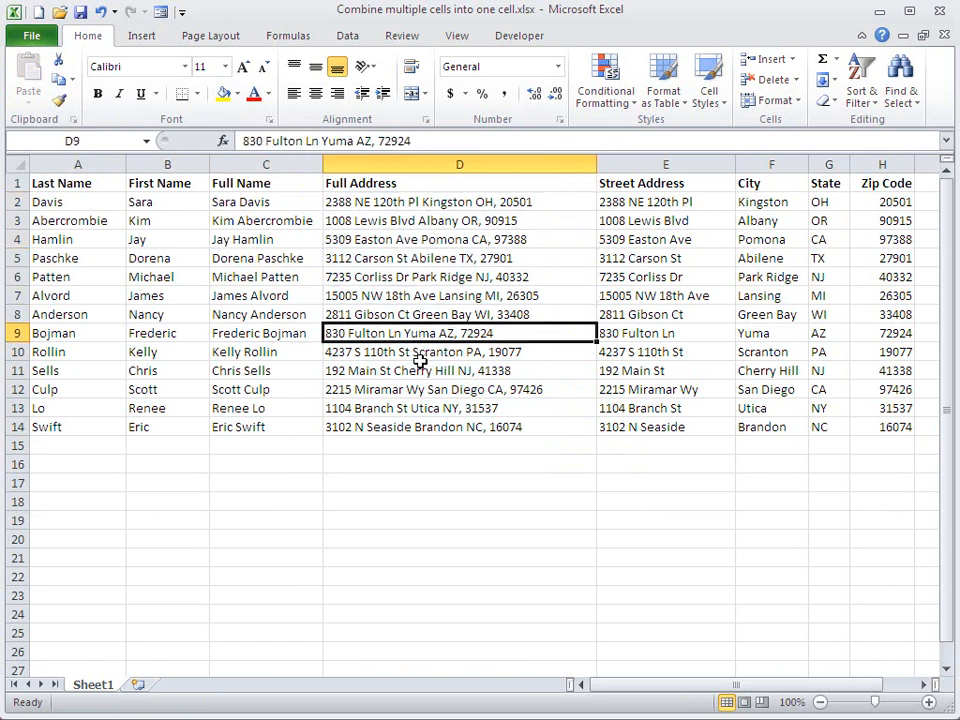
left_click(459, 426)
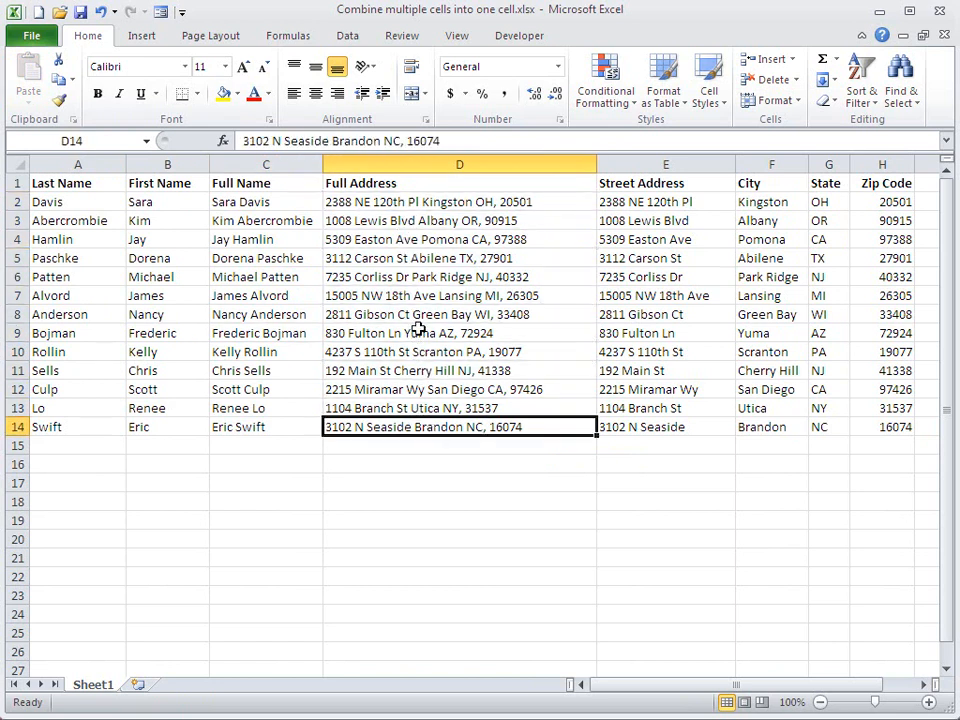
left_click(459, 333)
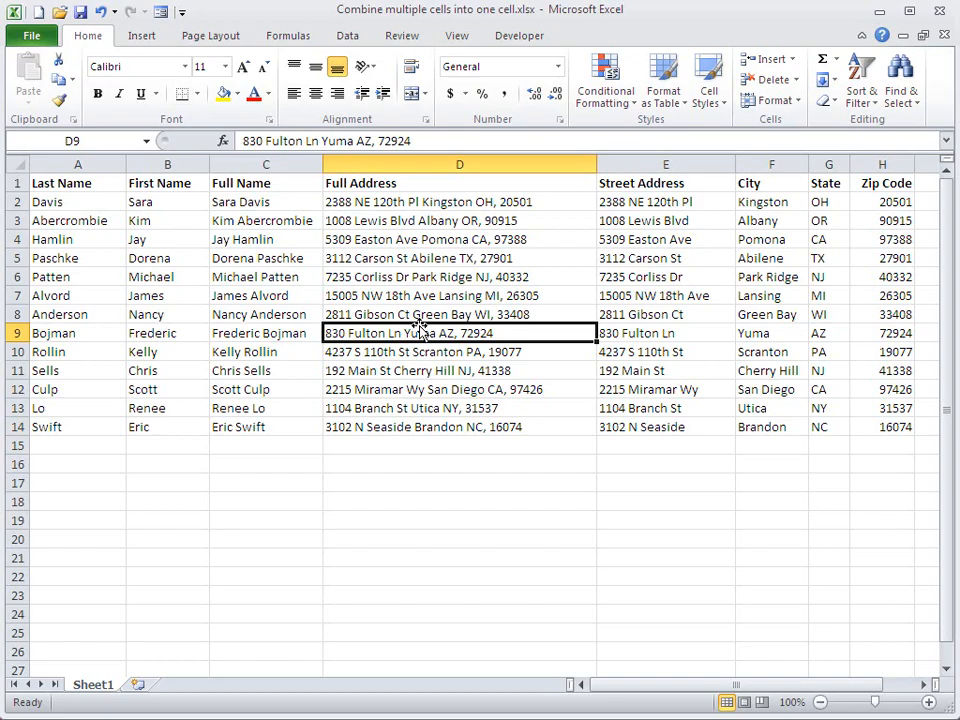